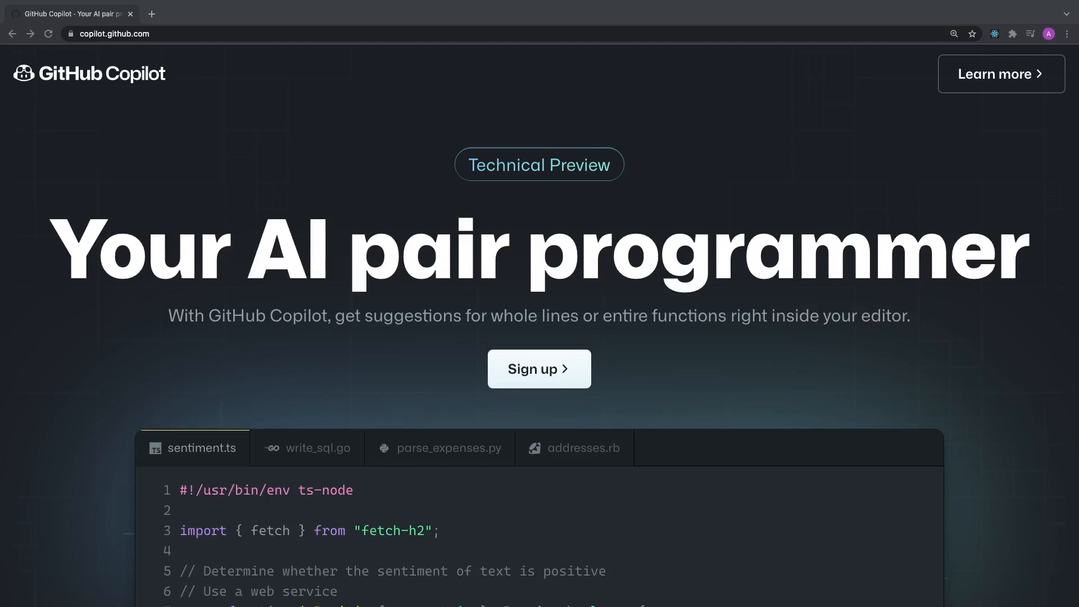
Step: Open the Copilot waitlist signup from copilot.github.com and scroll through the homepage
{"action": "left_click", "coordinate": [538, 369]}
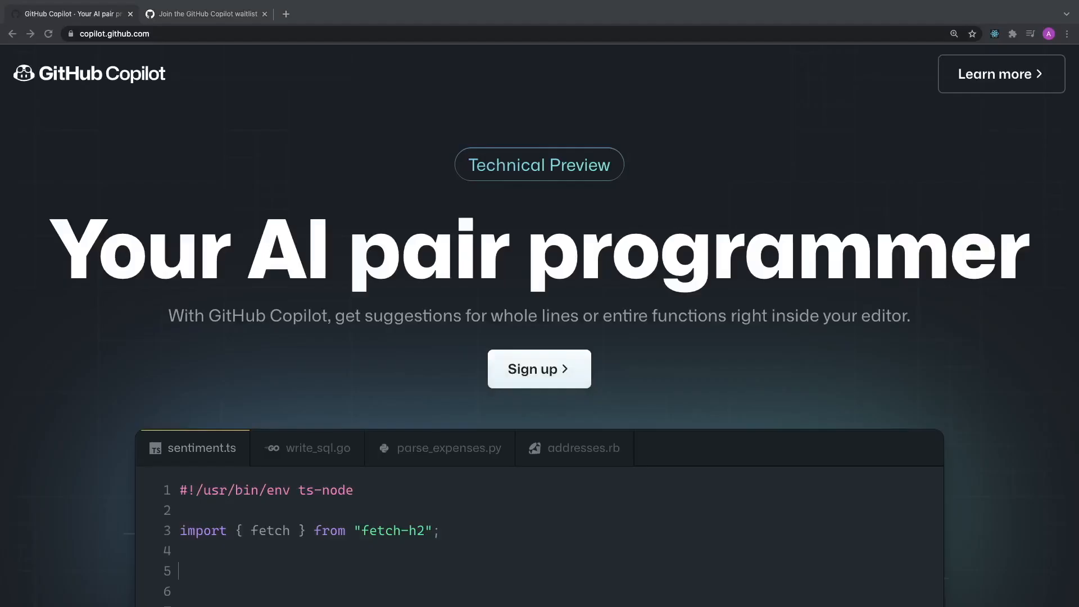
{"action": "mouse_move", "coordinate": [580, 195]}
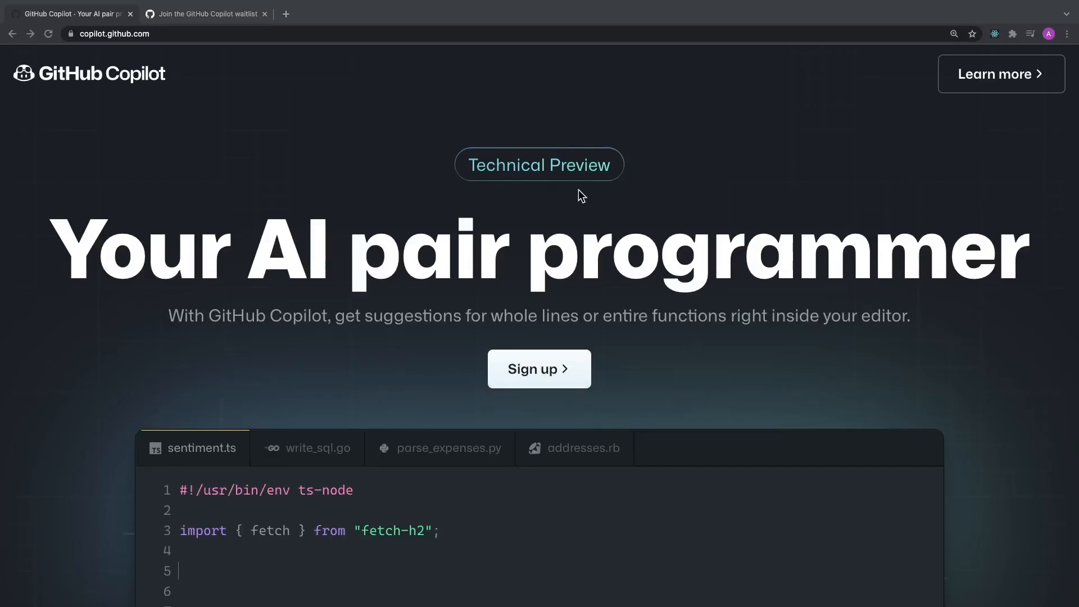
{"action": "mouse_move", "coordinate": [431, 204]}
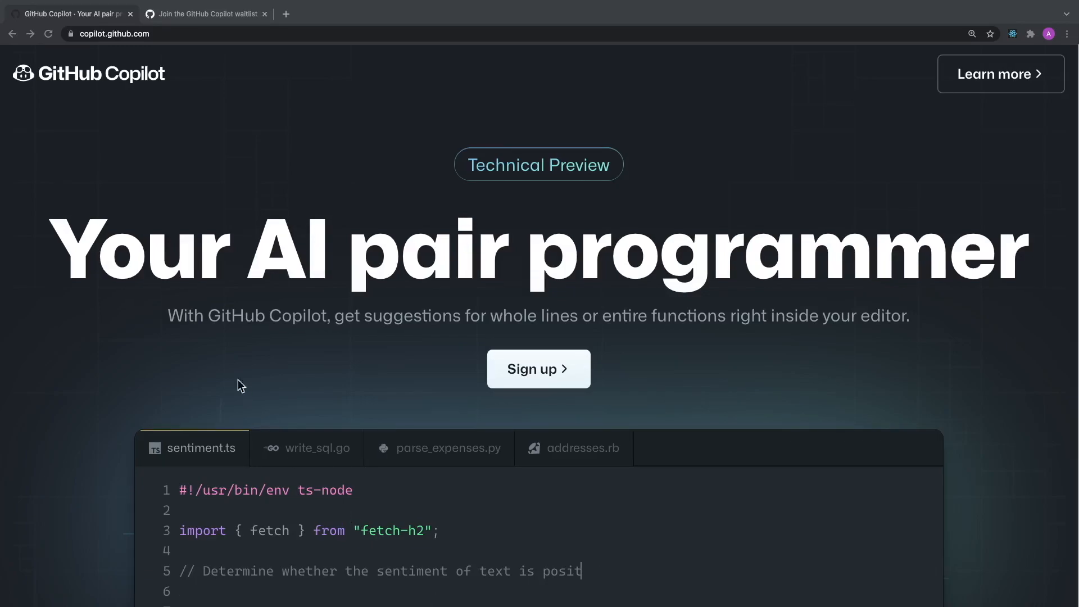
{"action": "scroll", "scroll_direction": "down", "scroll_amount": 3}
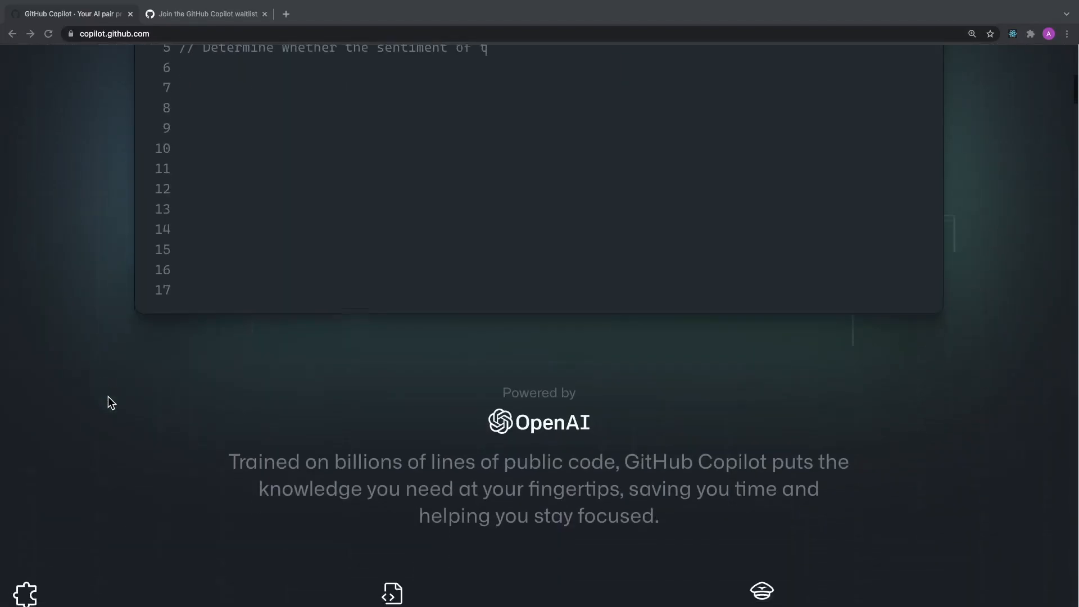
{"action": "scroll", "scroll_direction": "down", "scroll_amount": 3}
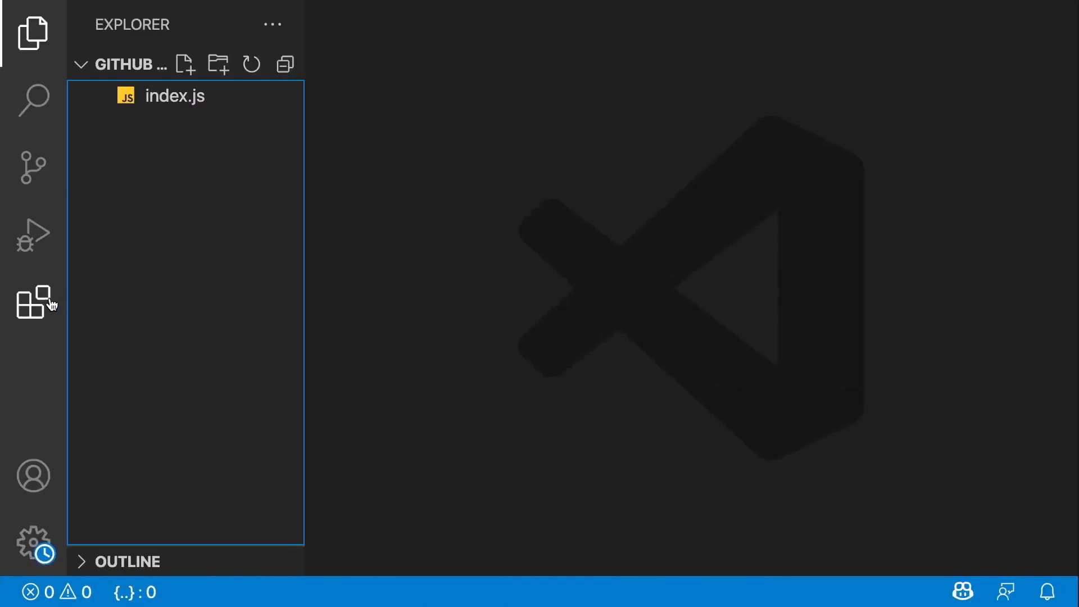
{"action": "mouse_move", "coordinate": [32, 303]}
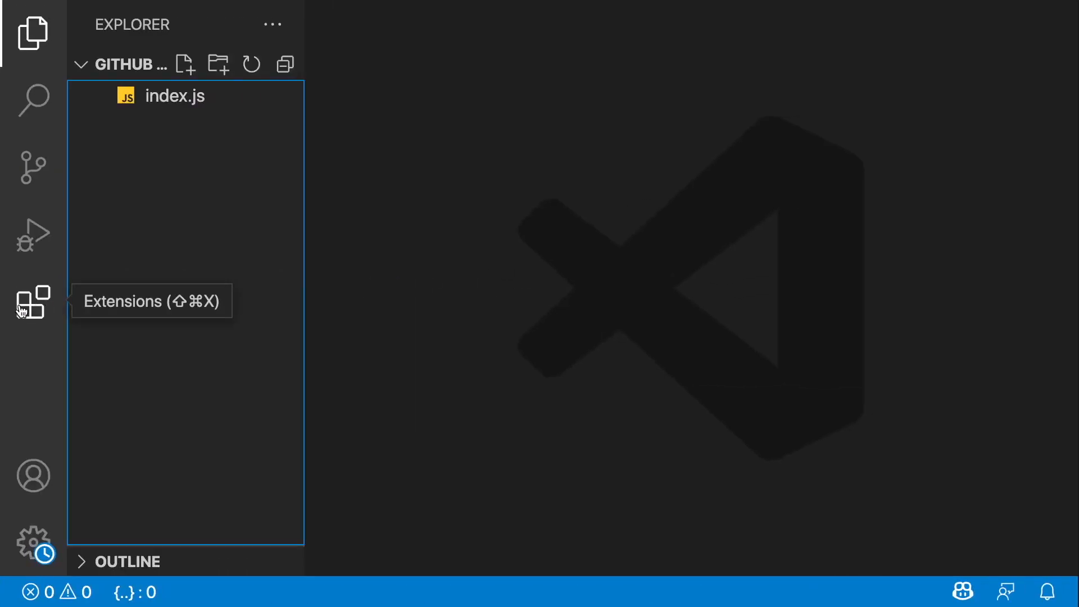
Step: Search the Extensions view for 'github copilot' to show the installed GitHub Copilot extension
{"action": "left_click", "coordinate": [32, 303]}
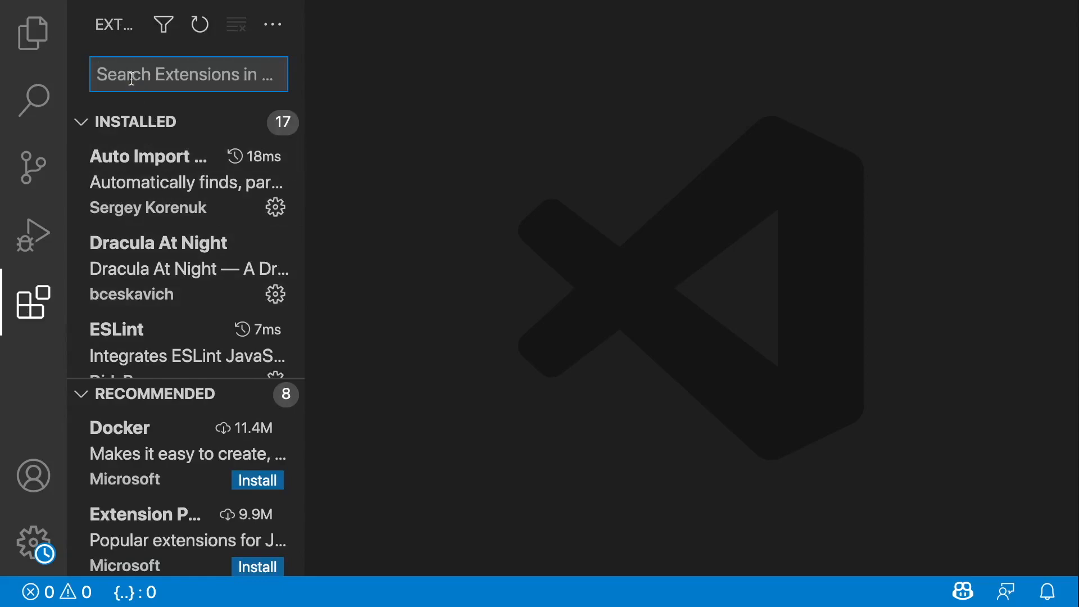
{"action": "type", "text": "github copilot"}
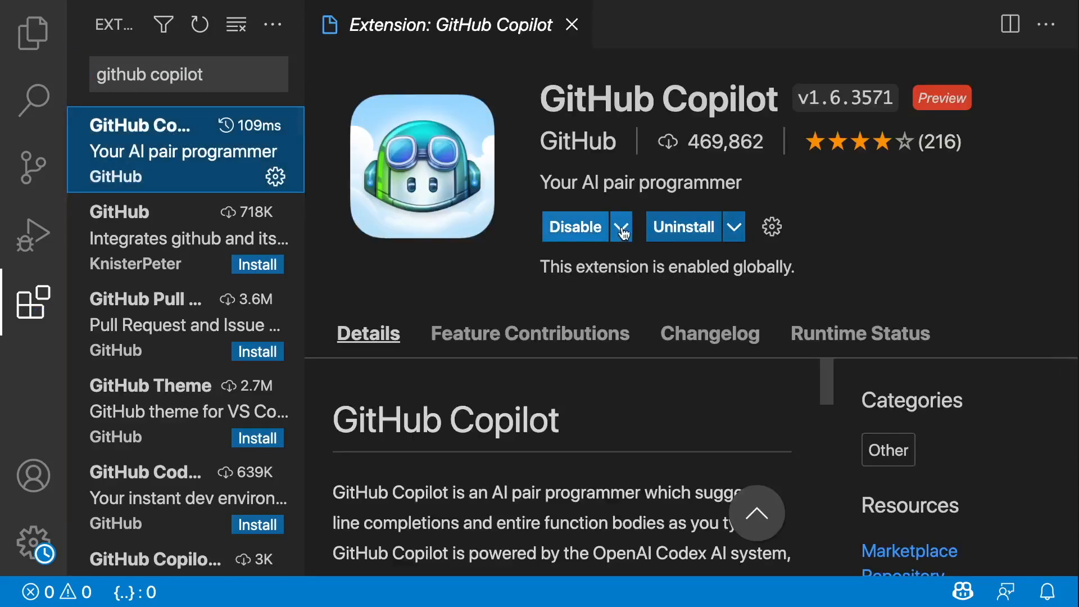
{"action": "mouse_move", "coordinate": [609, 234]}
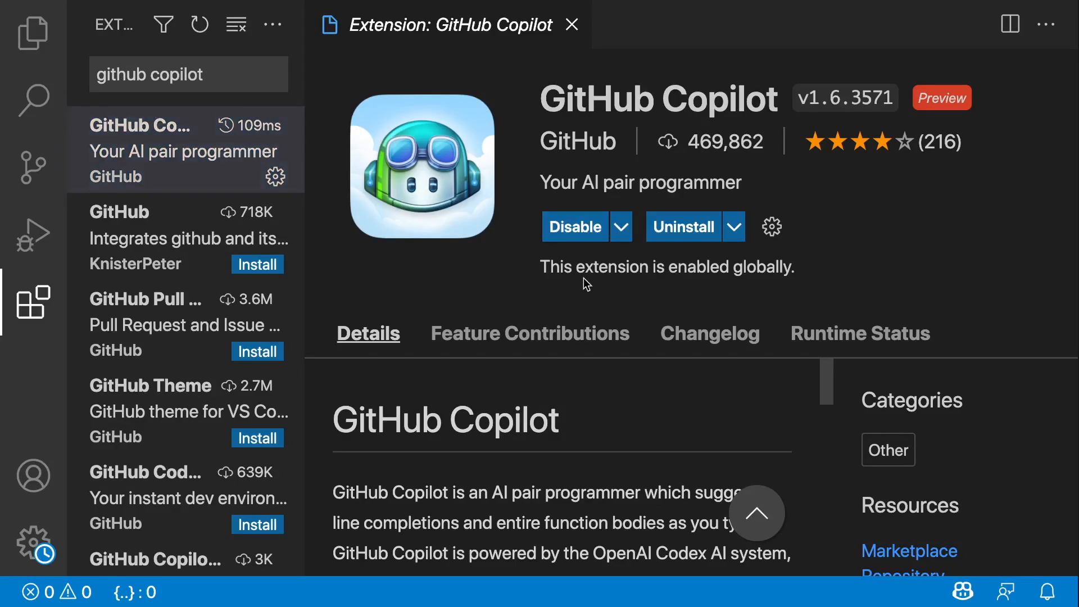
{"action": "mouse_move", "coordinate": [584, 209]}
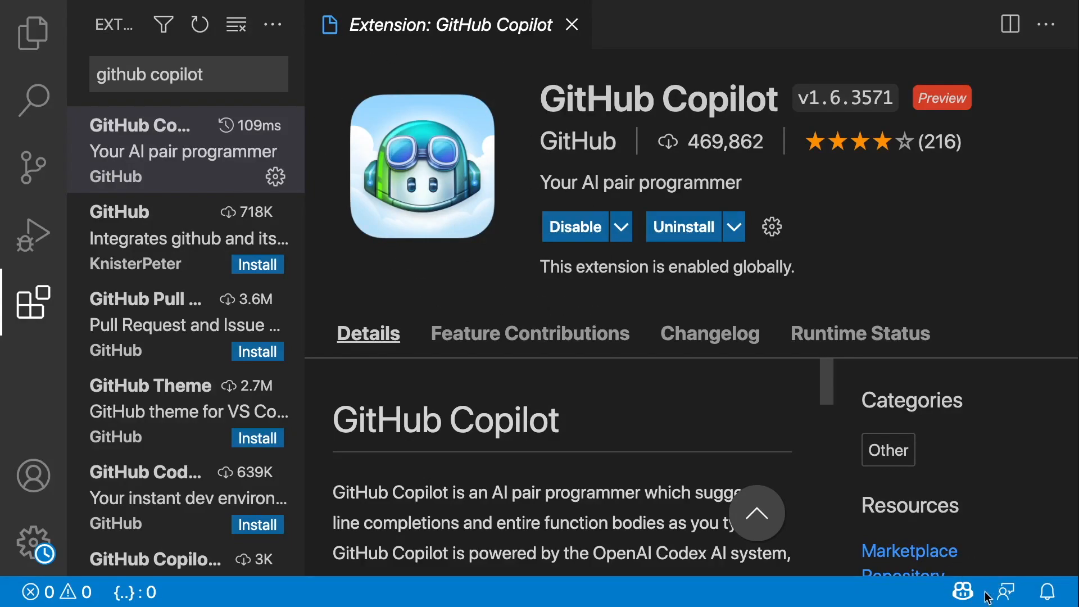
{"action": "mouse_move", "coordinate": [961, 592]}
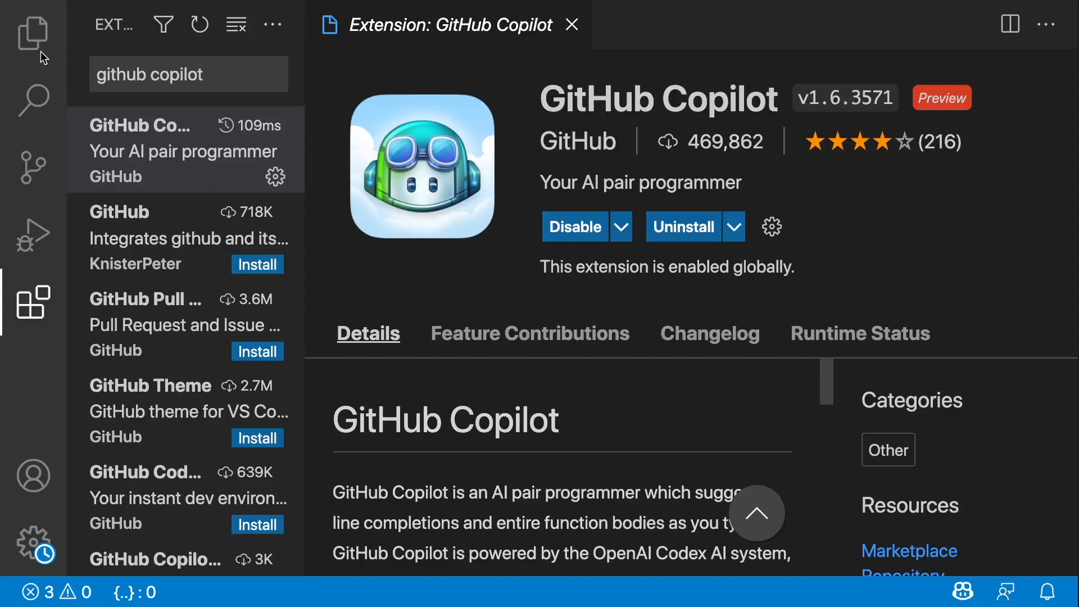
Step: Open index.js from the Explorer and type 'function range' to draw a Copilot suggestion
{"action": "left_click", "coordinate": [31, 32]}
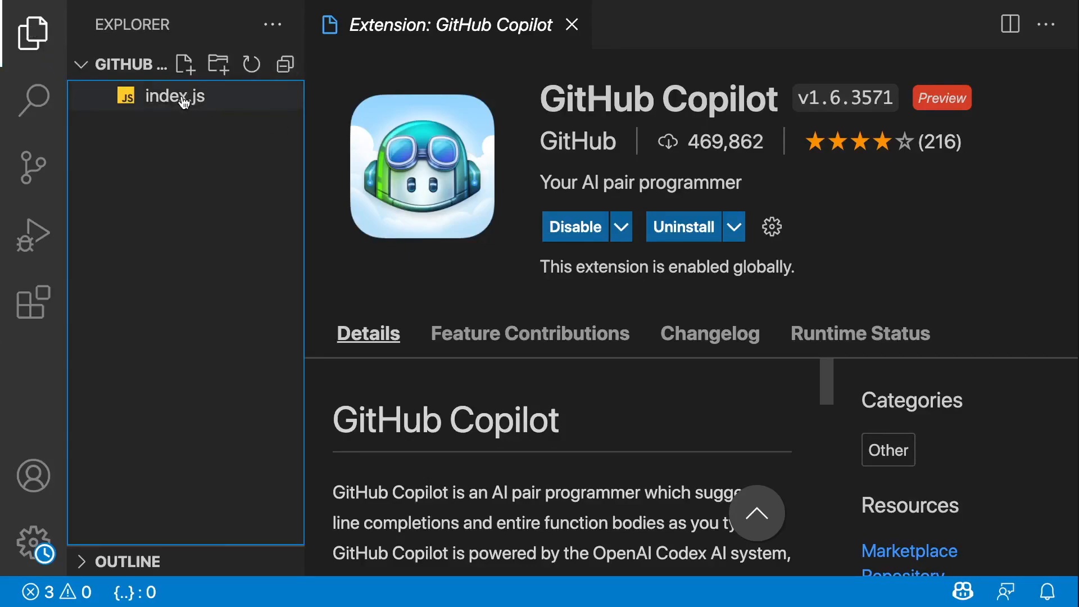
{"action": "double_click", "coordinate": [176, 94]}
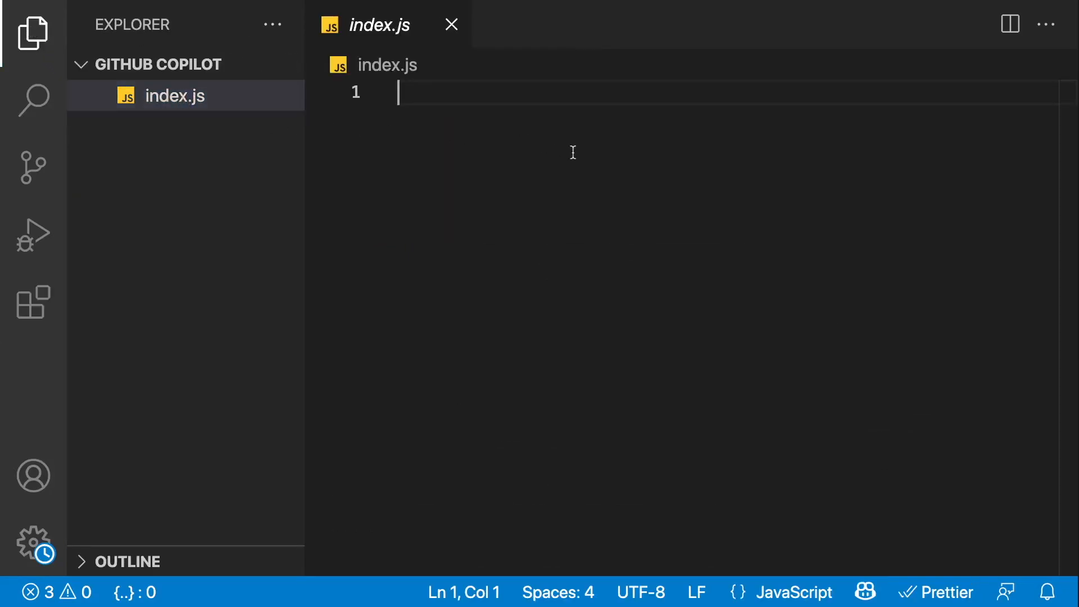
{"action": "type", "text": "function range"}
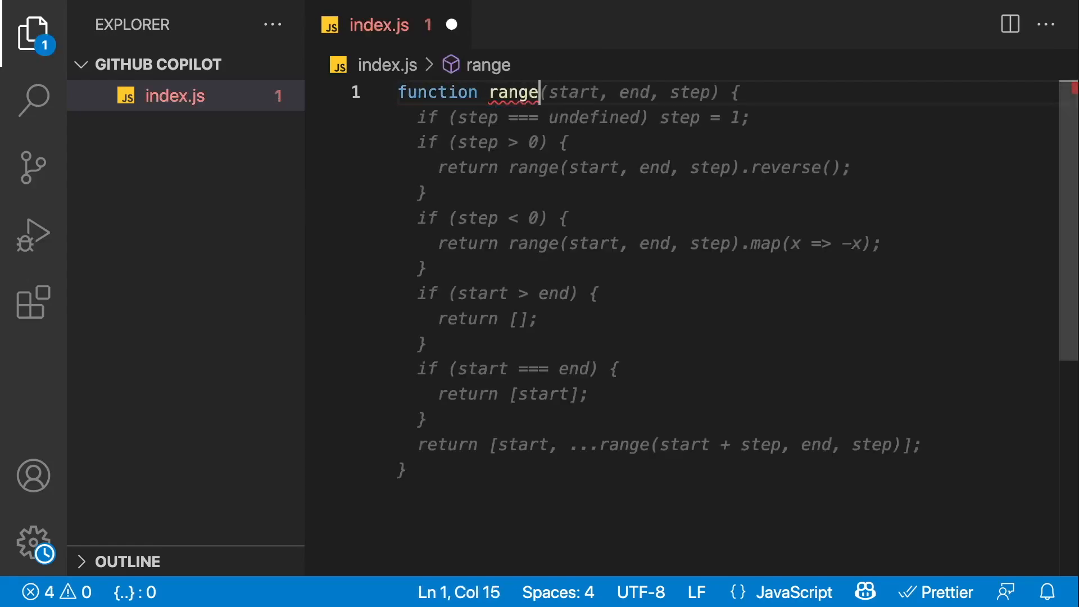
{"action": "mouse_move", "coordinate": [864, 592]}
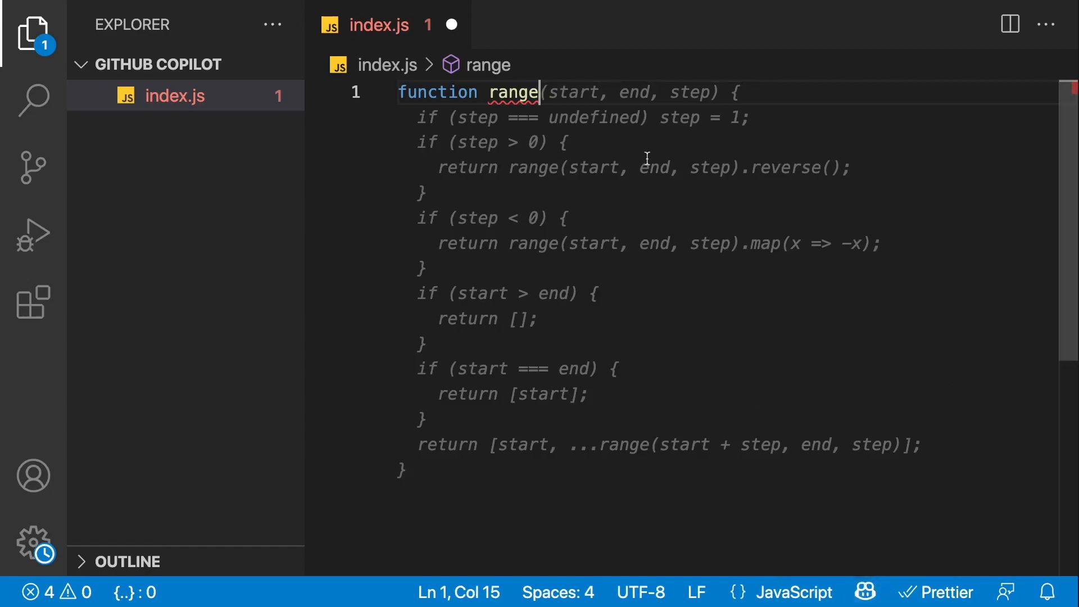
{"action": "mouse_move", "coordinate": [516, 137]}
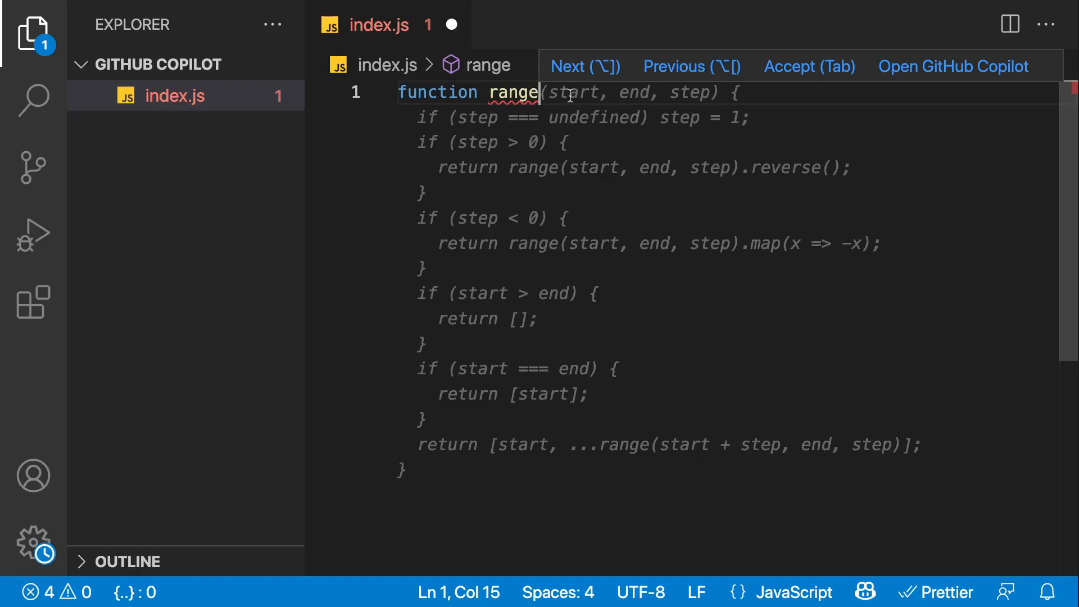
{"action": "mouse_move", "coordinate": [614, 74]}
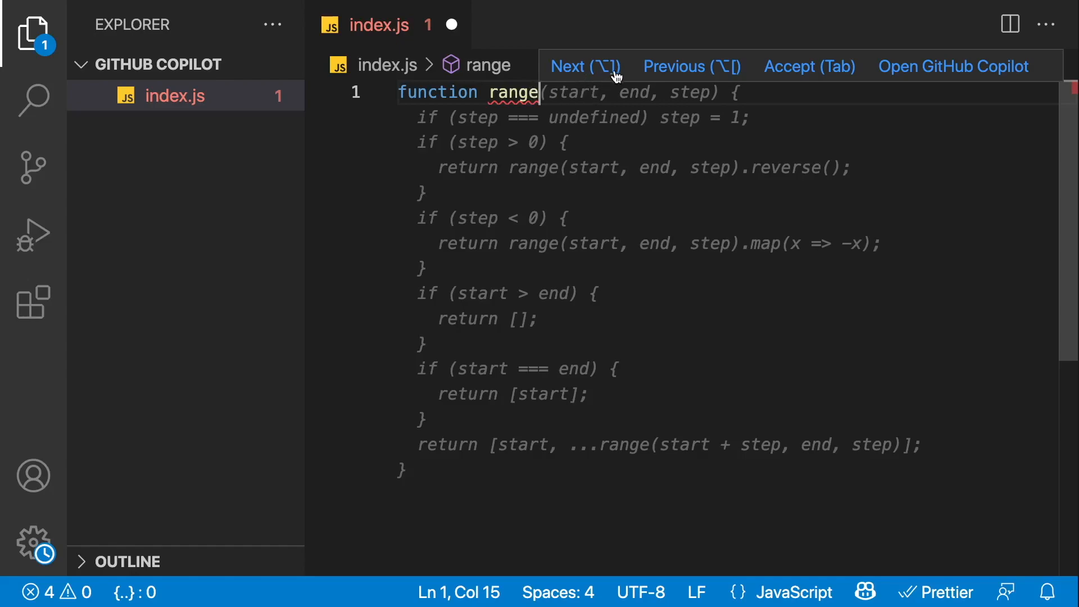
{"action": "left_click", "coordinate": [583, 67]}
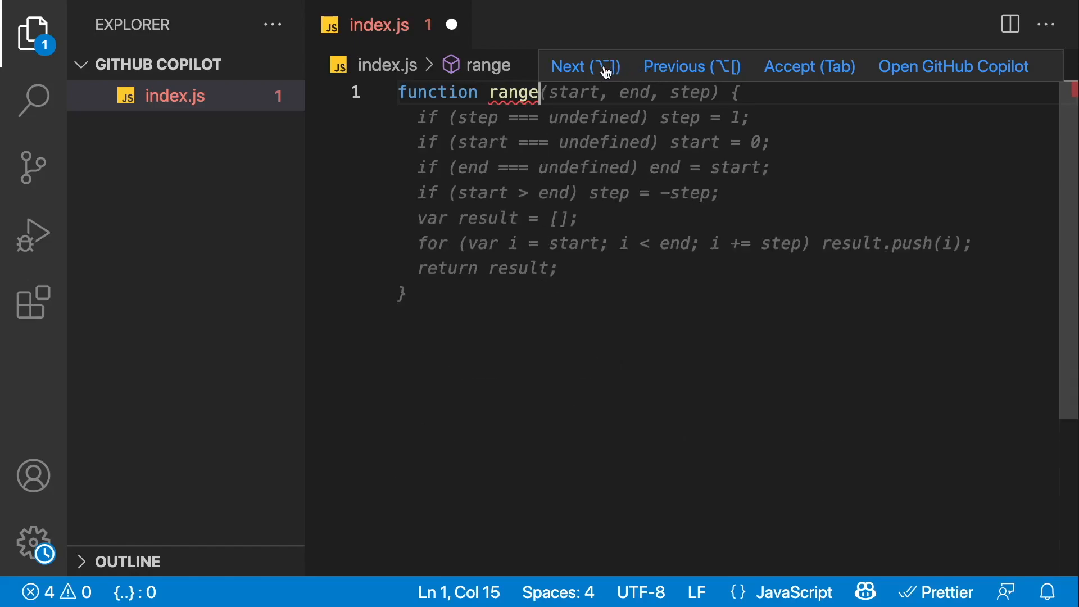
{"action": "left_click", "coordinate": [582, 66]}
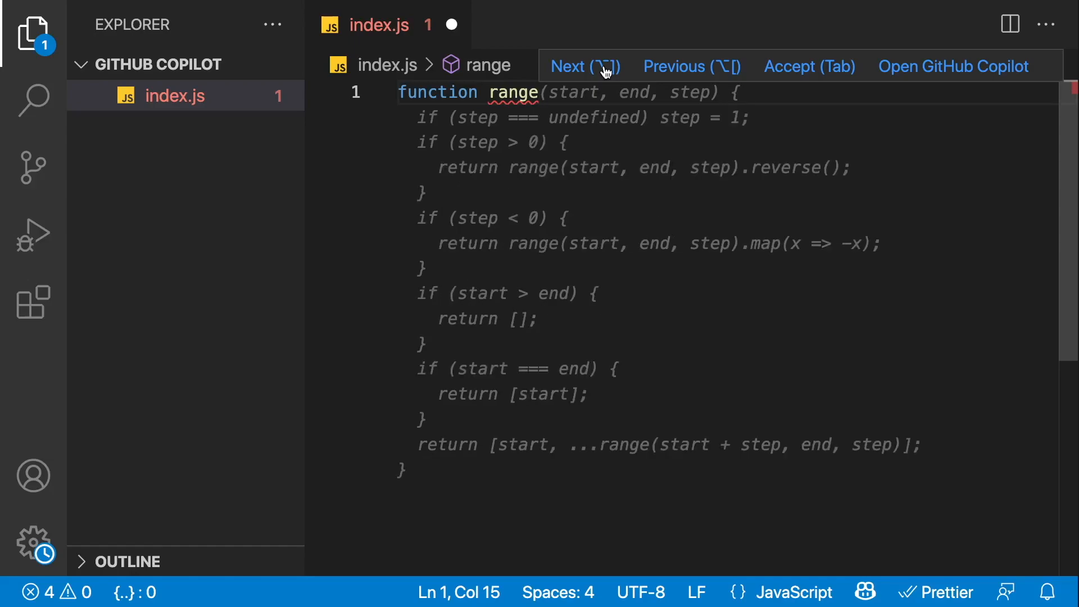
{"action": "left_click", "coordinate": [585, 66]}
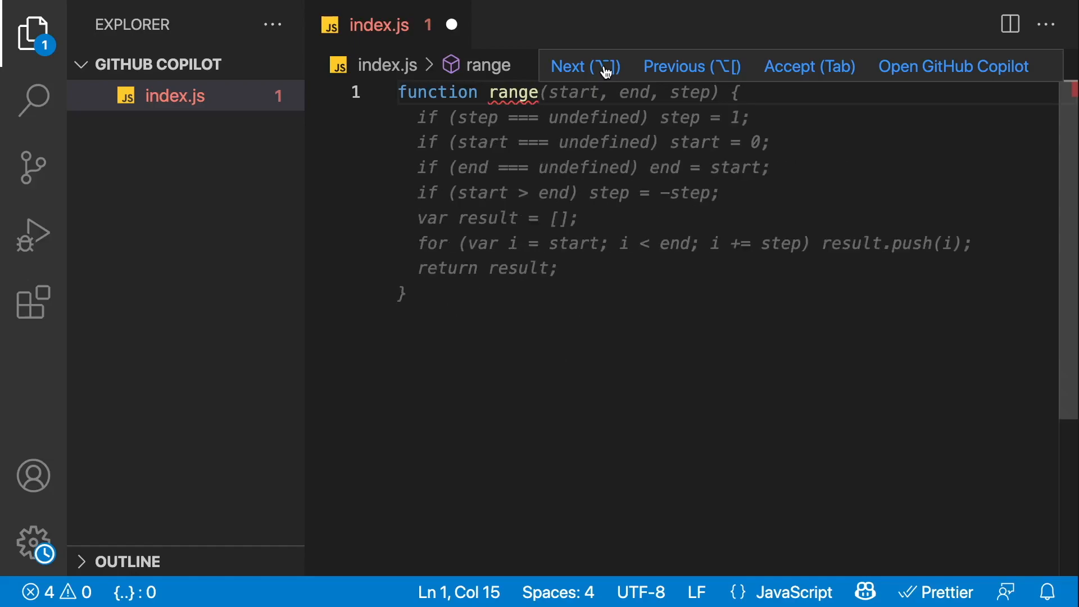
{"action": "left_click", "coordinate": [584, 66]}
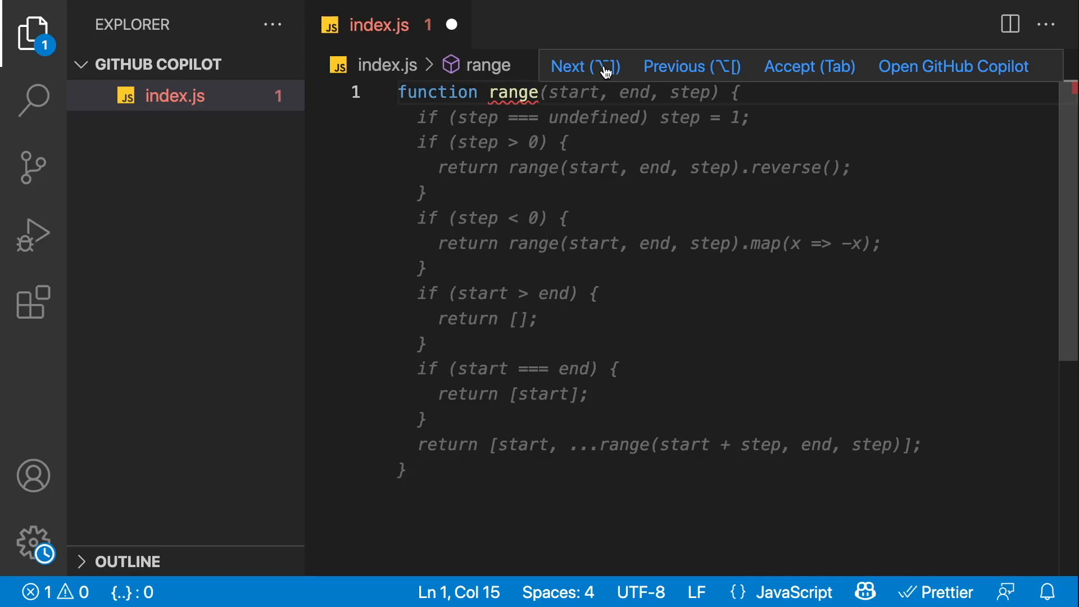
{"action": "left_click", "coordinate": [583, 66]}
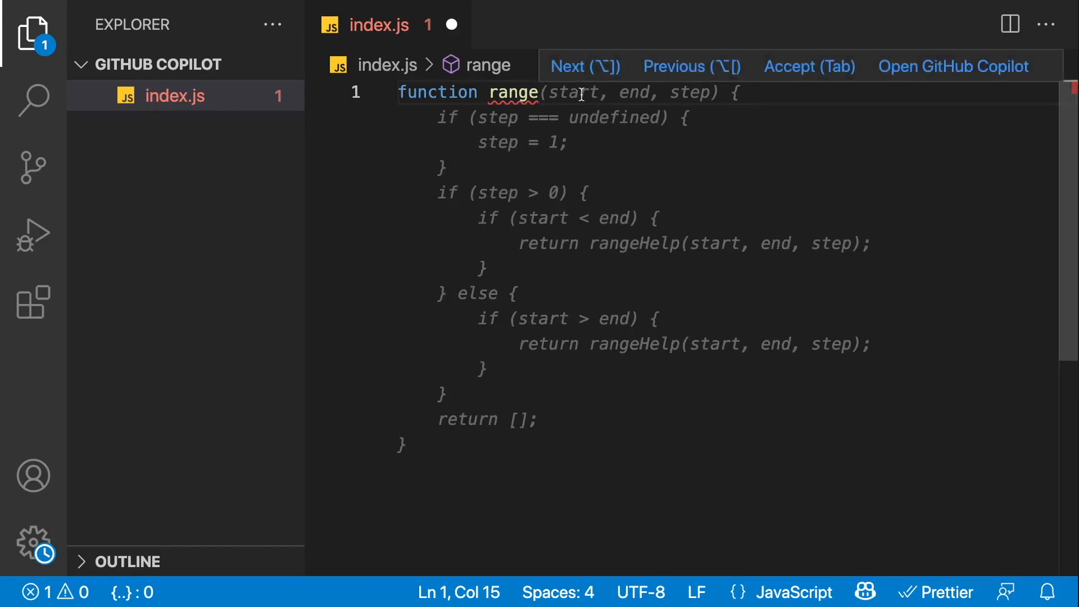
{"action": "mouse_move", "coordinate": [702, 66]}
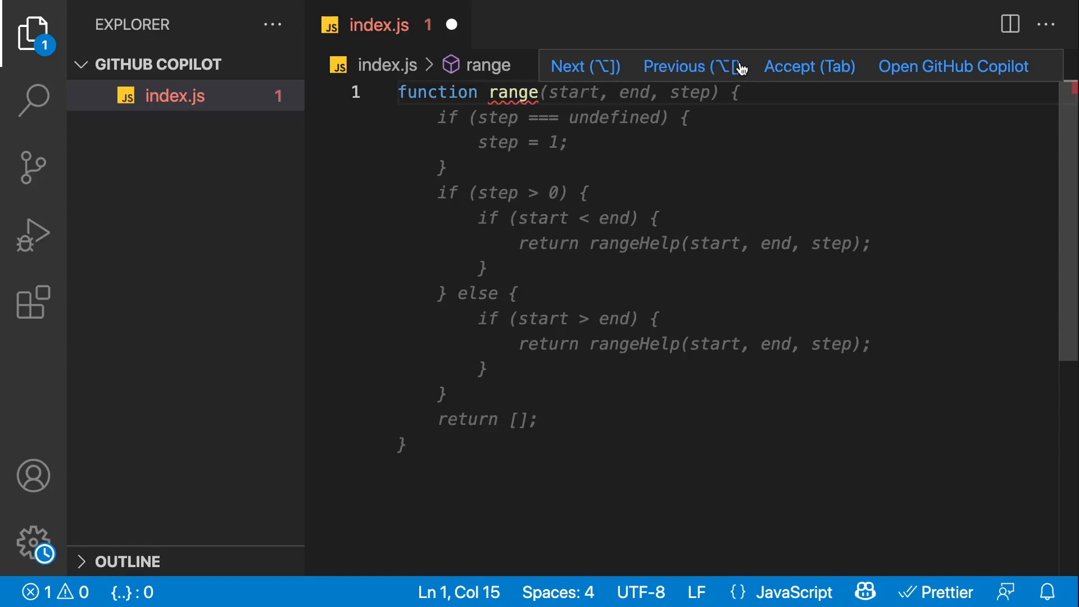
{"action": "mouse_move", "coordinate": [797, 74]}
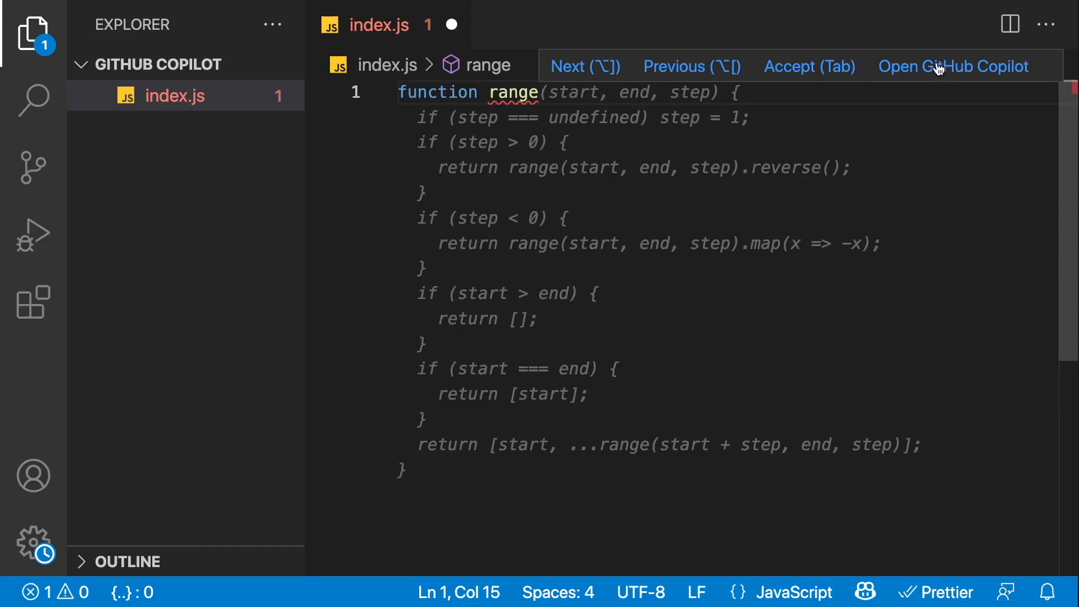
Step: Browse Copilot's alternative range solutions and accept the range(start, end, step = 1) implementation
{"action": "left_click", "coordinate": [952, 66]}
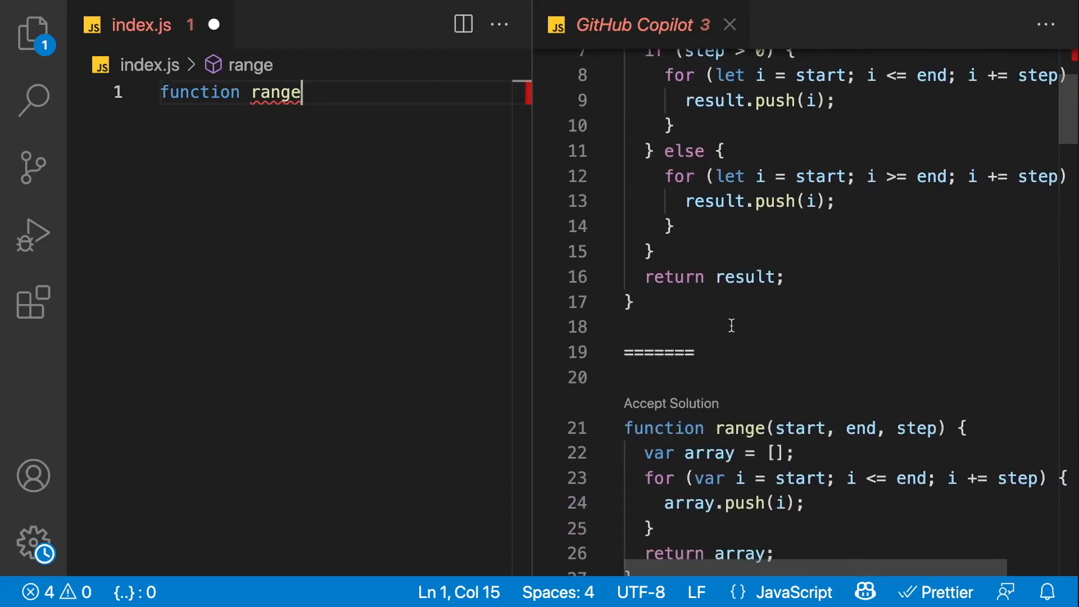
{"action": "scroll", "scroll_direction": "up", "scroll_amount": 3}
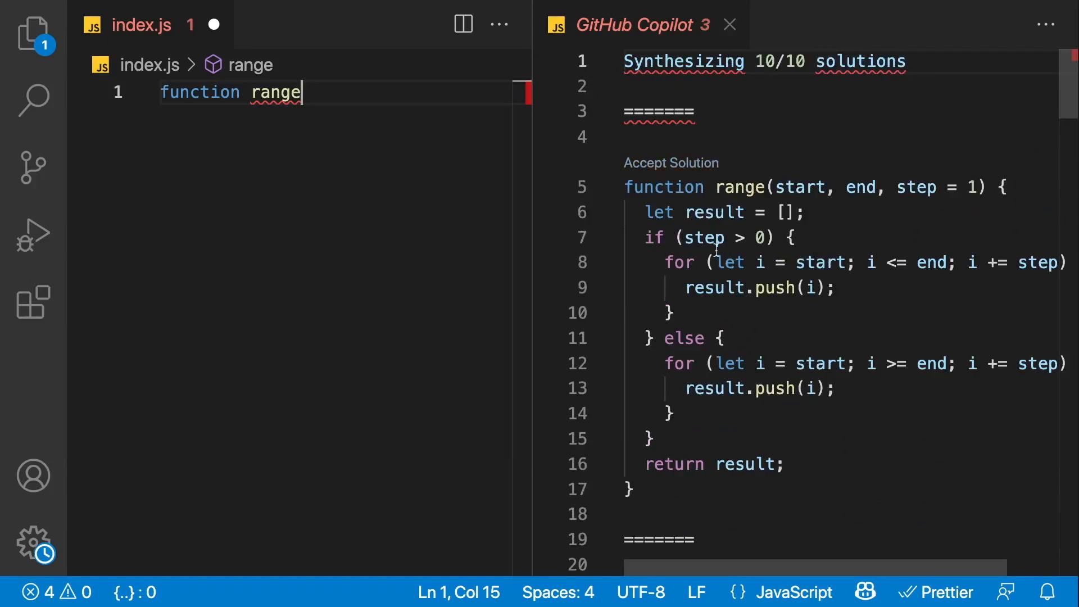
{"action": "scroll", "scroll_direction": "down", "scroll_amount": 3}
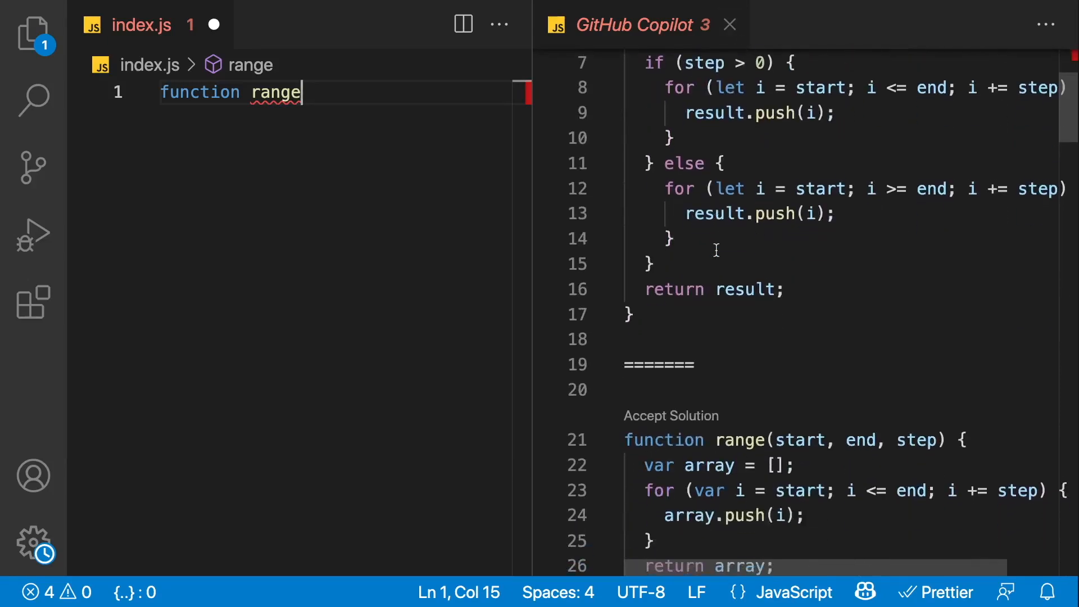
{"action": "scroll", "scroll_direction": "down", "scroll_amount": 3}
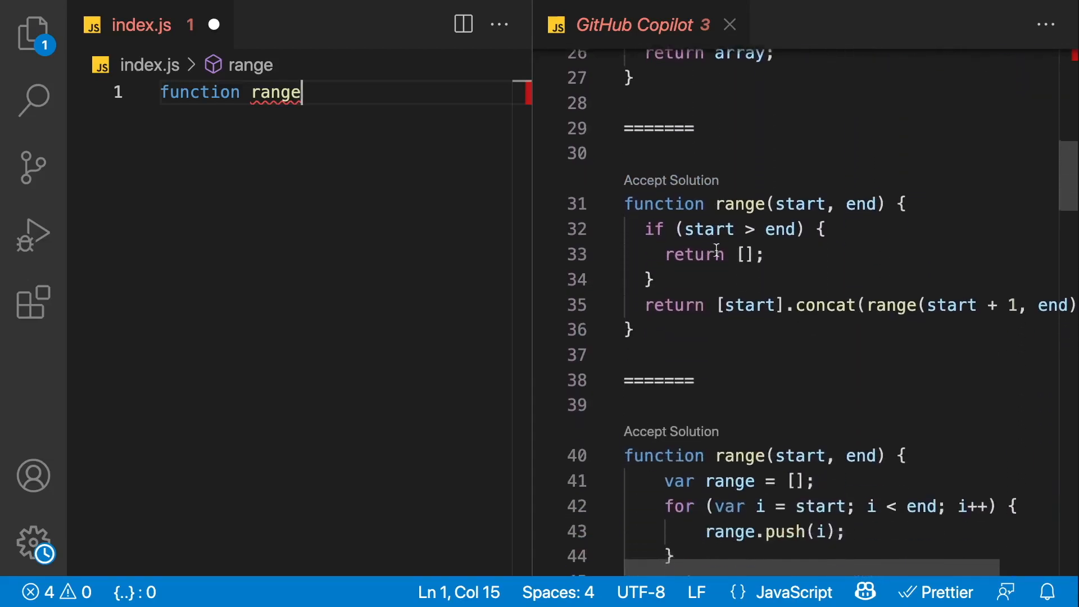
{"action": "scroll", "scroll_direction": "down", "scroll_amount": 3}
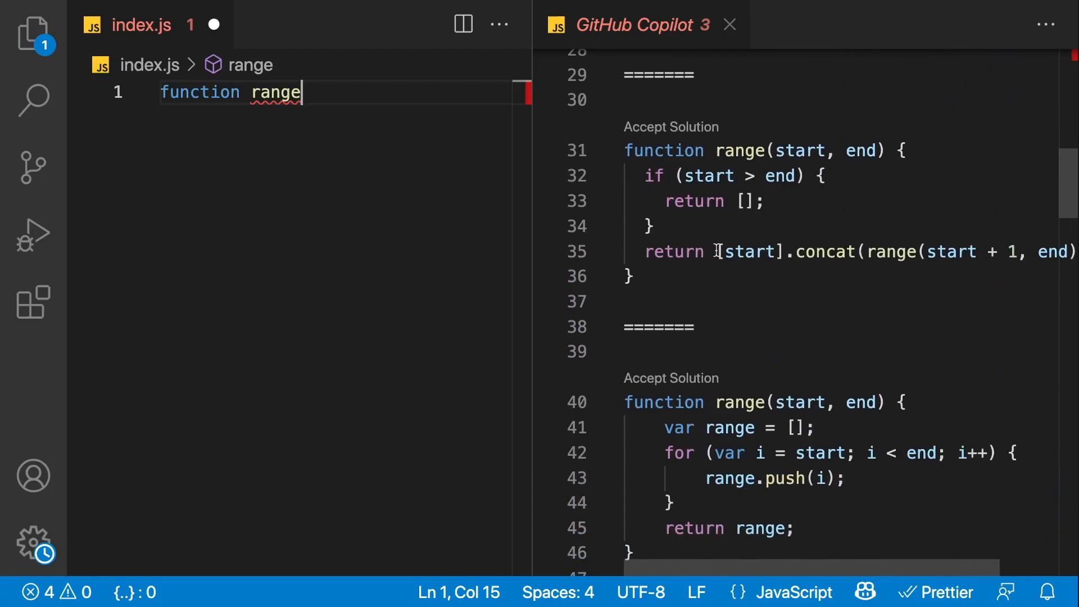
{"action": "scroll", "scroll_direction": "down", "scroll_amount": 3}
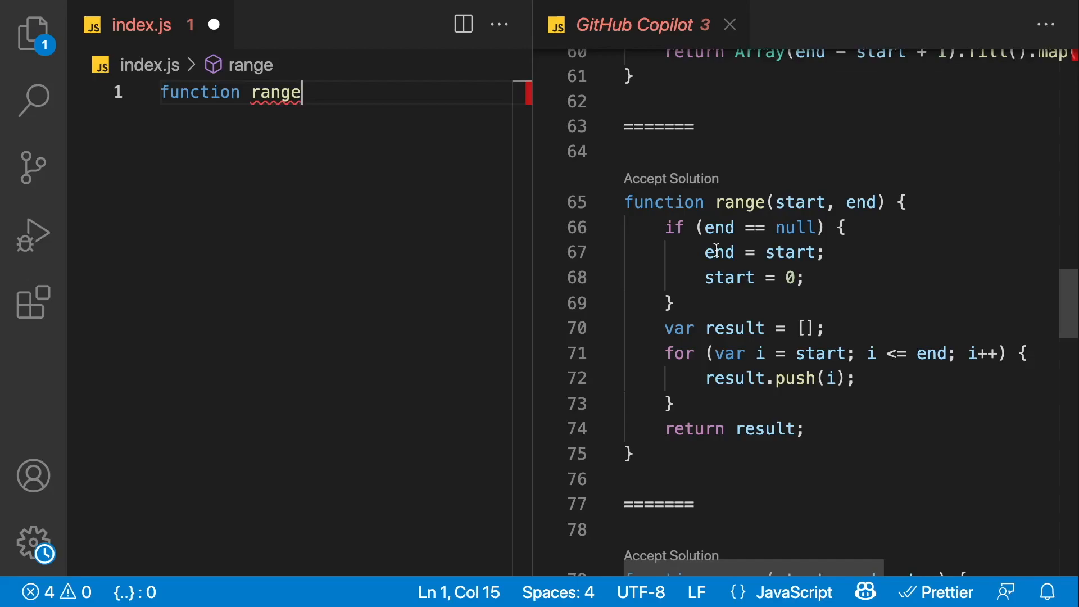
{"action": "scroll", "scroll_direction": "down", "scroll_amount": 3}
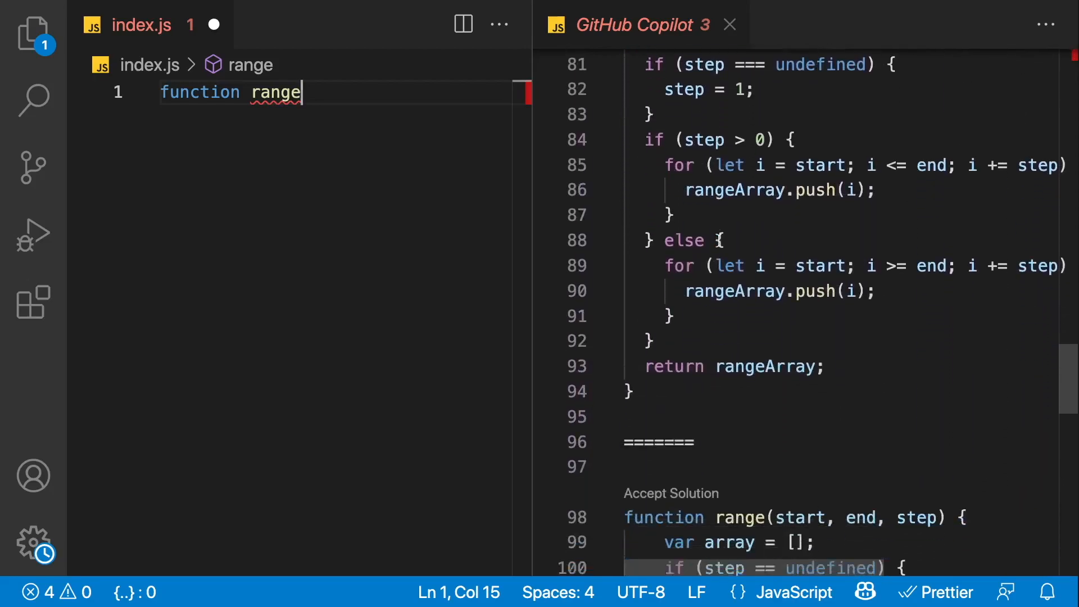
{"action": "scroll", "scroll_direction": "down", "scroll_amount": 3}
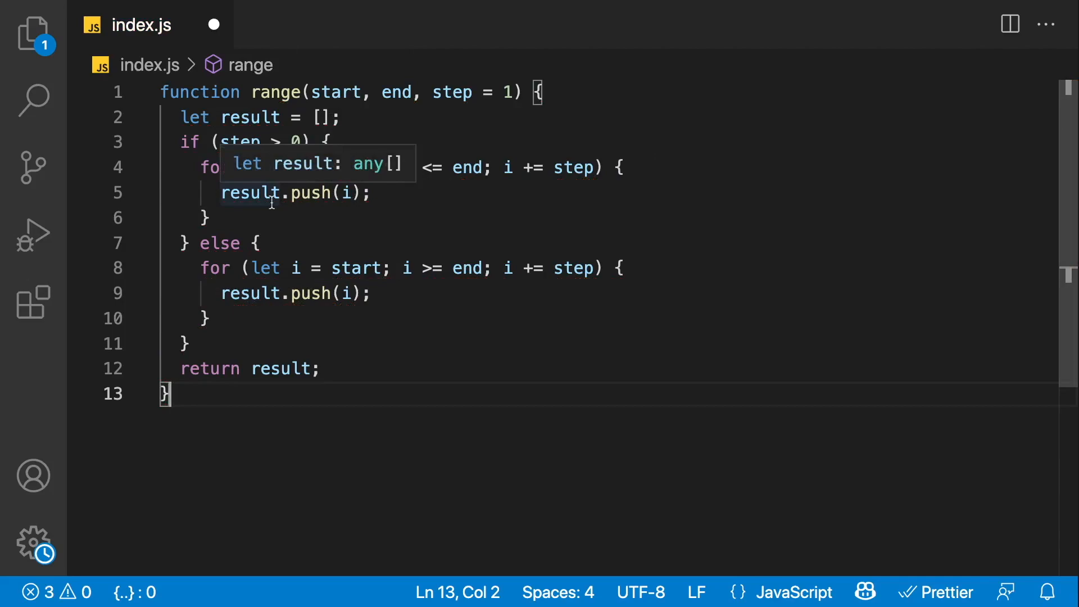
Step: Below range, write the comment '// find all images in the document' and begin a second comment line
{"action": "left_click", "coordinate": [31, 36]}
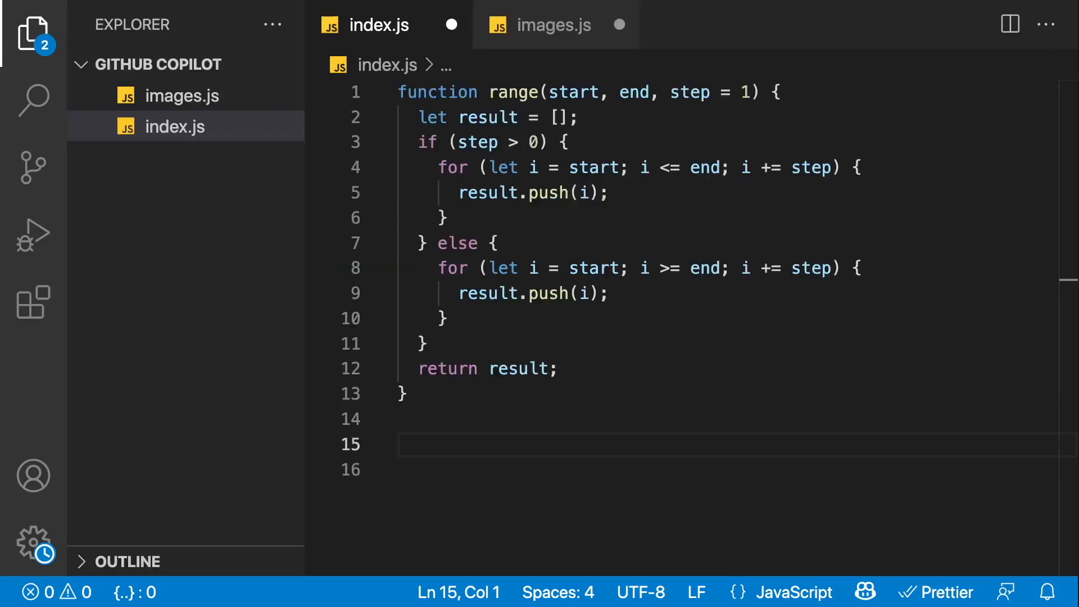
{"action": "left_click", "coordinate": [410, 445]}
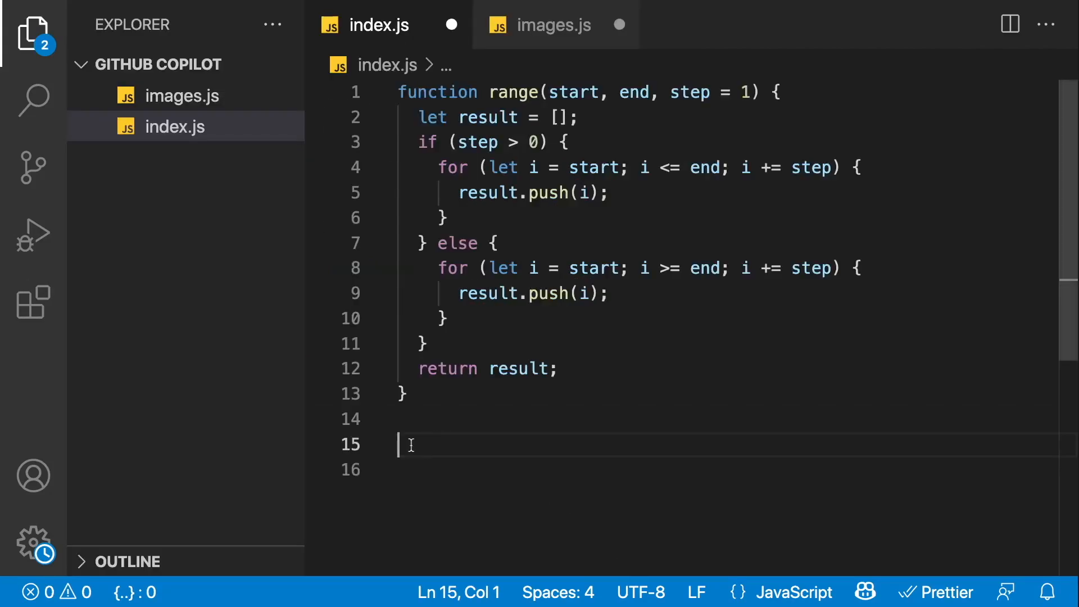
{"action": "type", "text": "//"}
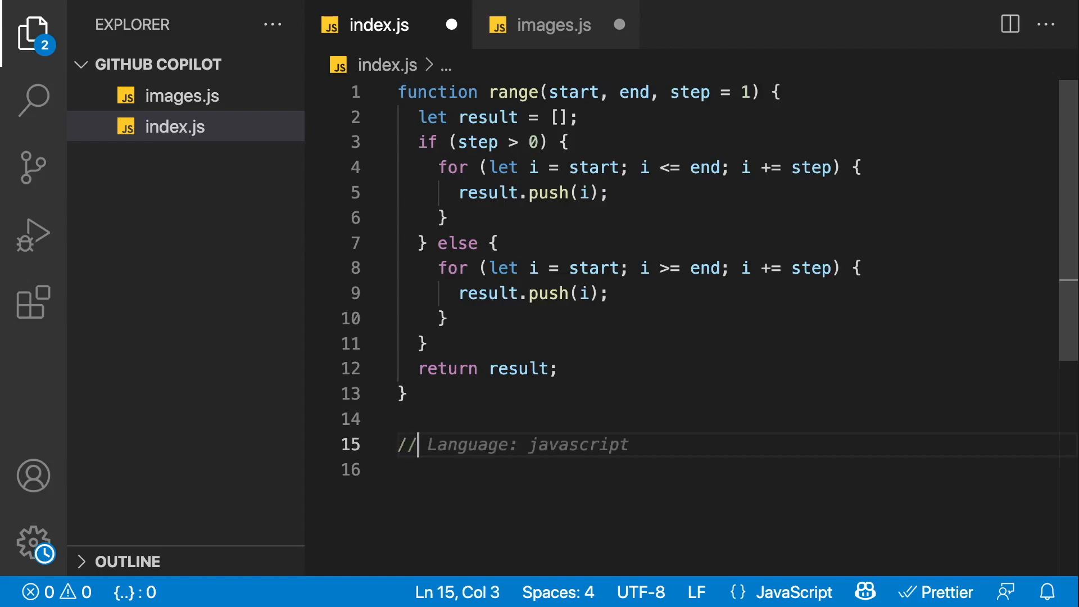
{"action": "type", "text": "find all"}
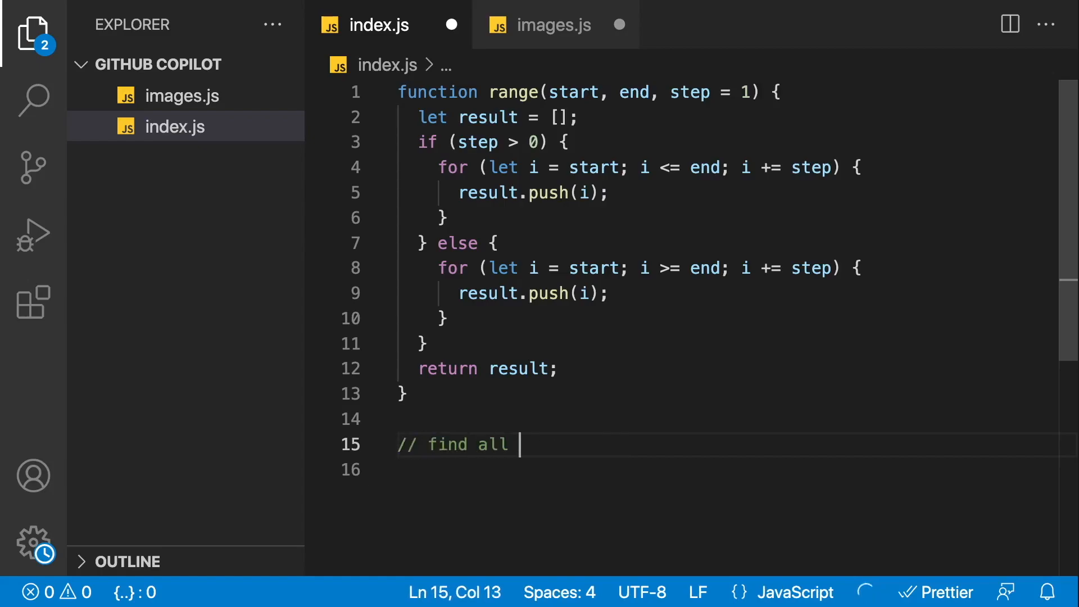
{"action": "type", "text": "images in the document"}
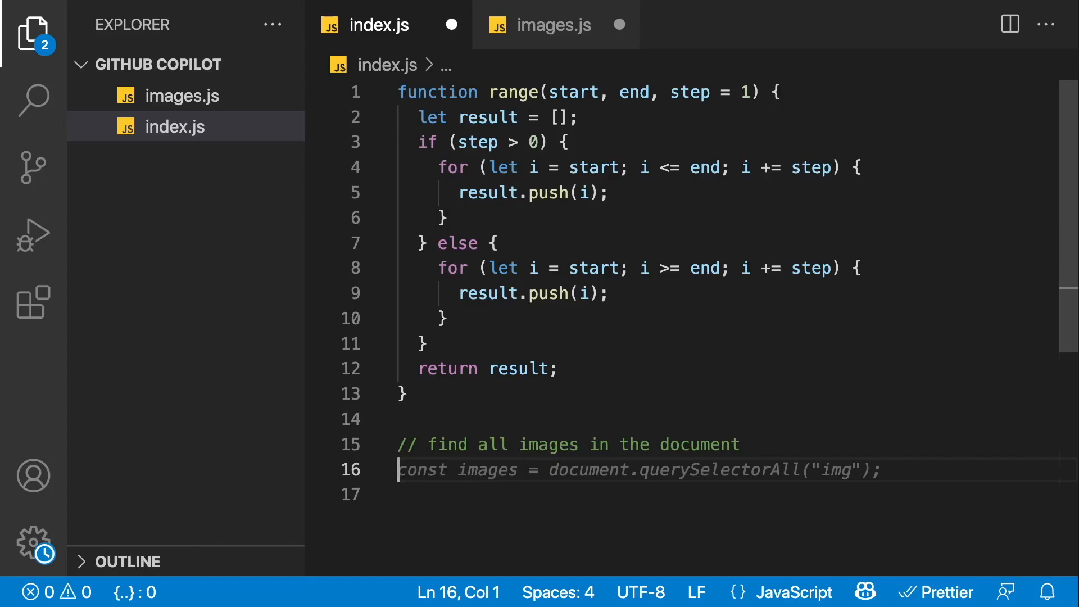
{"action": "type", "text": "function"}
{"action": "type", "text": "// and"}
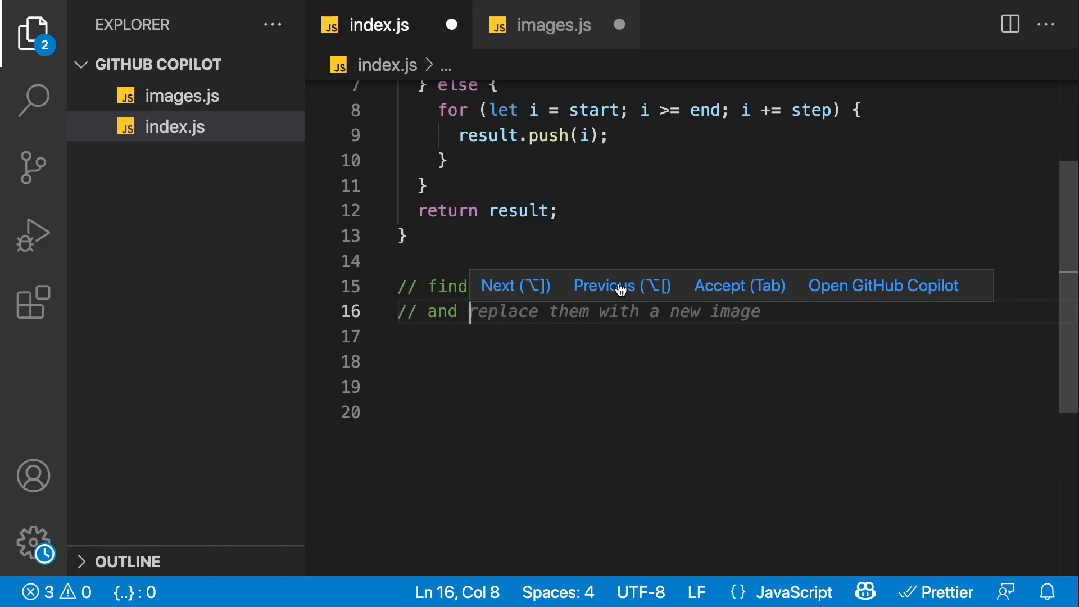
Step: Finish the comment with 'make the border green' and accept Copilot's makeGreen function
{"action": "key", "text": "Tab"}
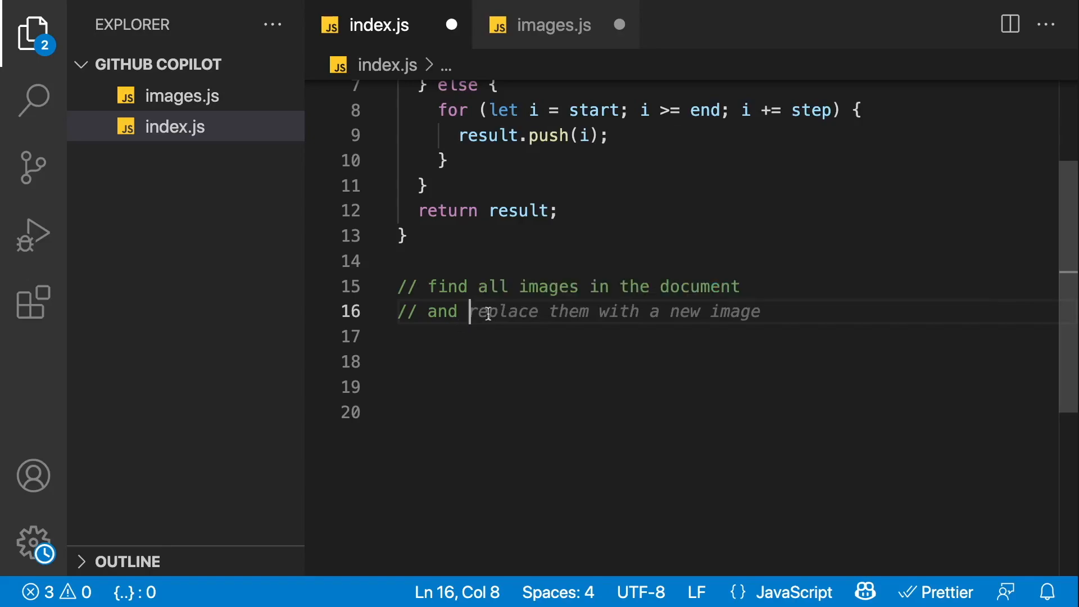
{"action": "type", "text": "make the bor"}
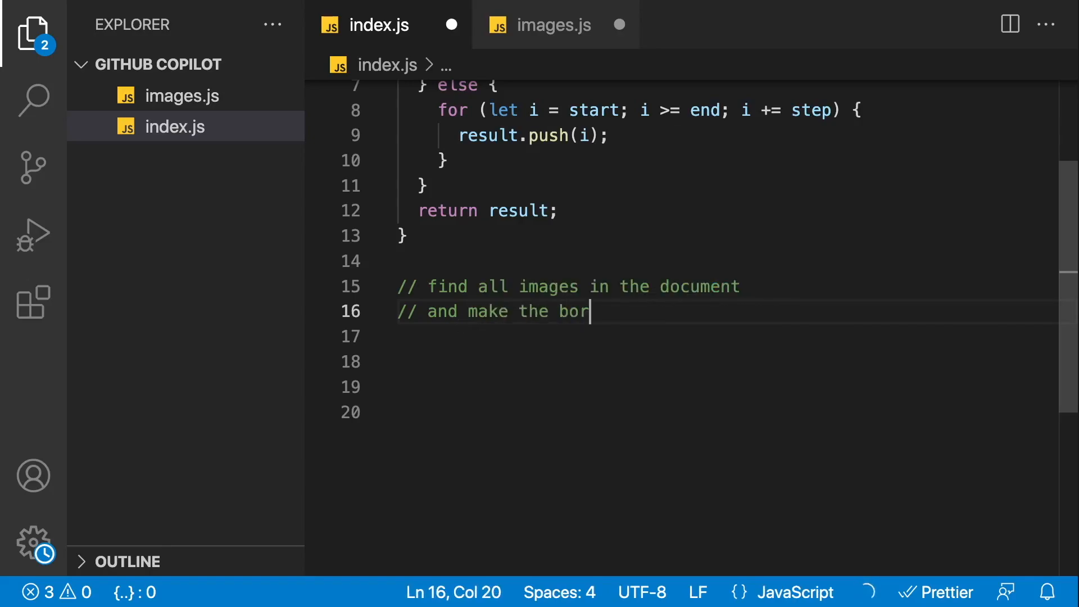
{"action": "type", "text": "der green"}
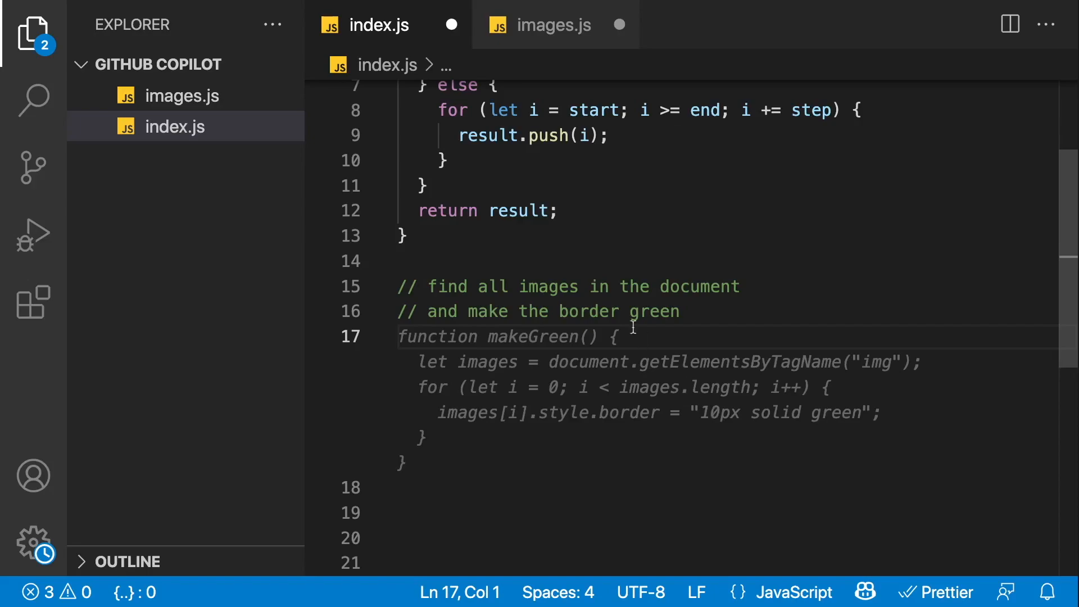
{"action": "key", "text": "Escape"}
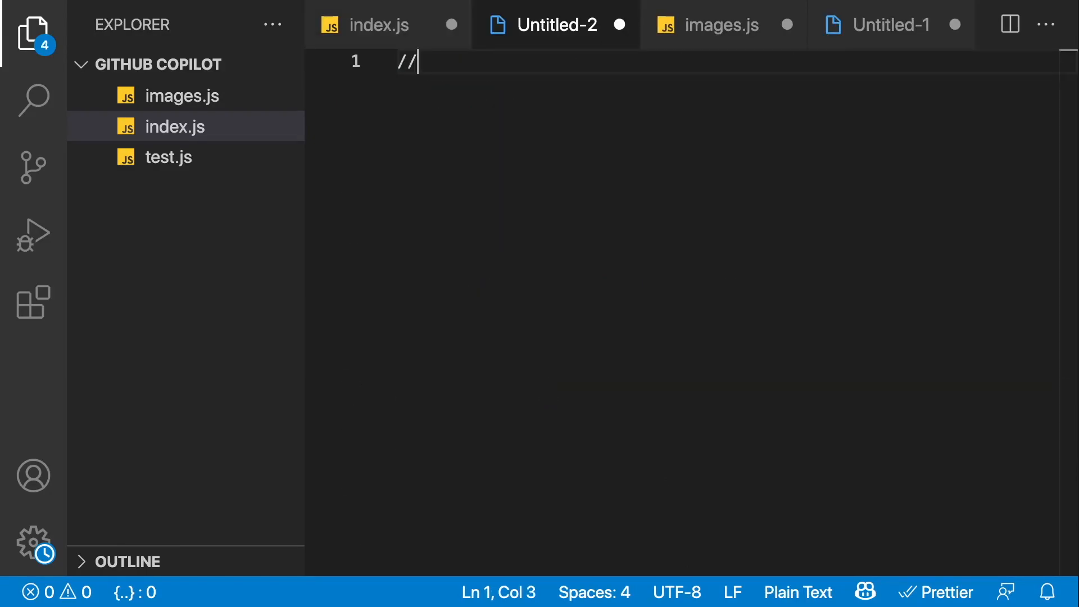
Step: In a new untitled file, write the comment '//Express server on port 5003'
{"action": "type", "text": "Express server on po"}
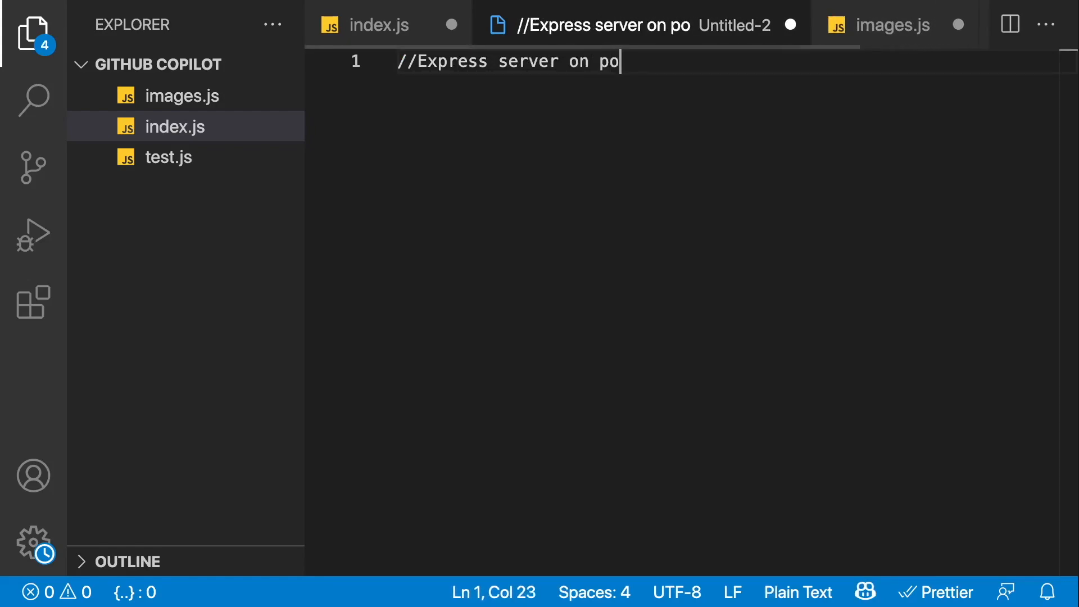
{"action": "type", "text": "rt 5003"}
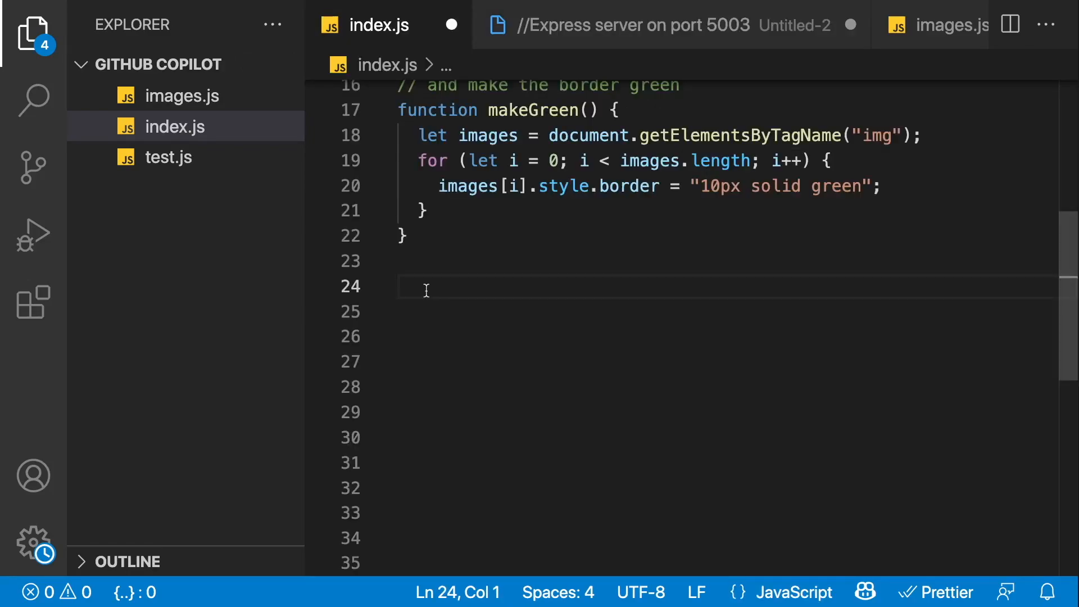
Step: Type 'function bubbleSort' in index.js to get Copilot's full bubble sort suggestion
{"action": "type", "text": "function"}
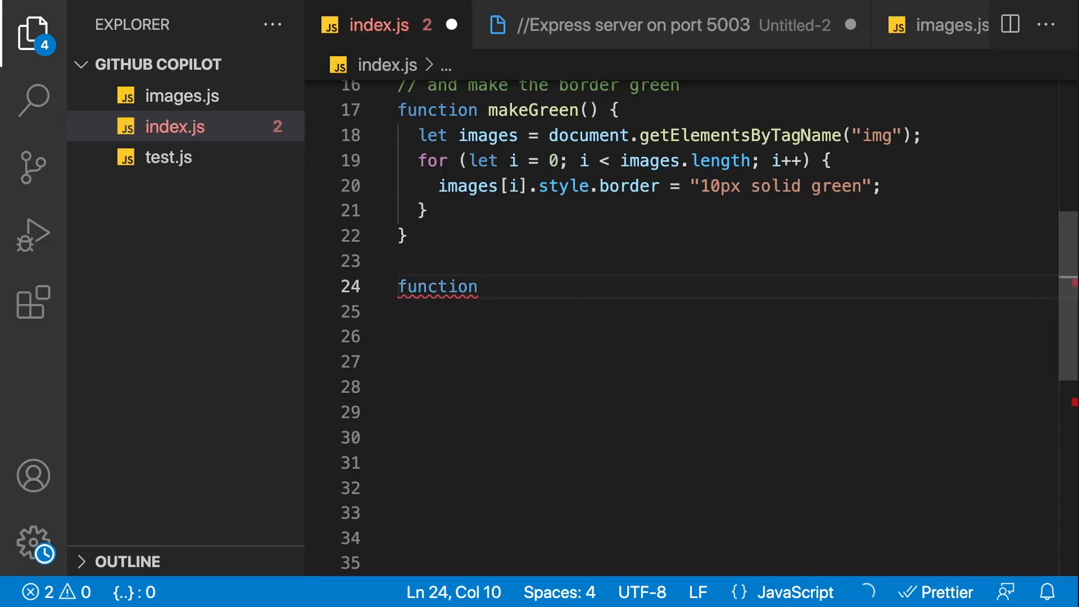
{"action": "type", "text": "bubbleSort"}
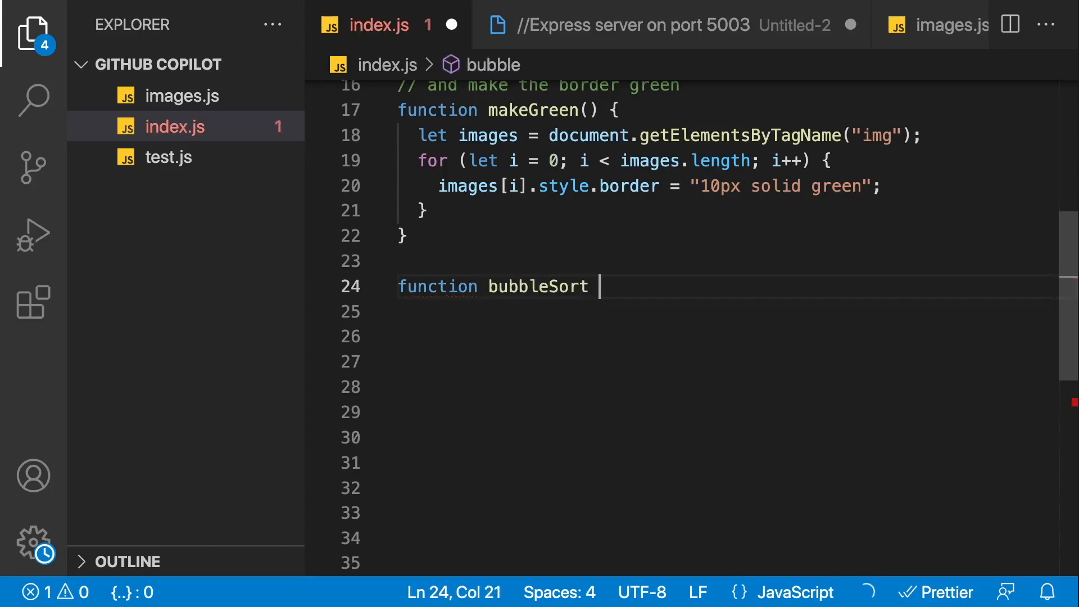
{"action": "key", "text": "enter"}
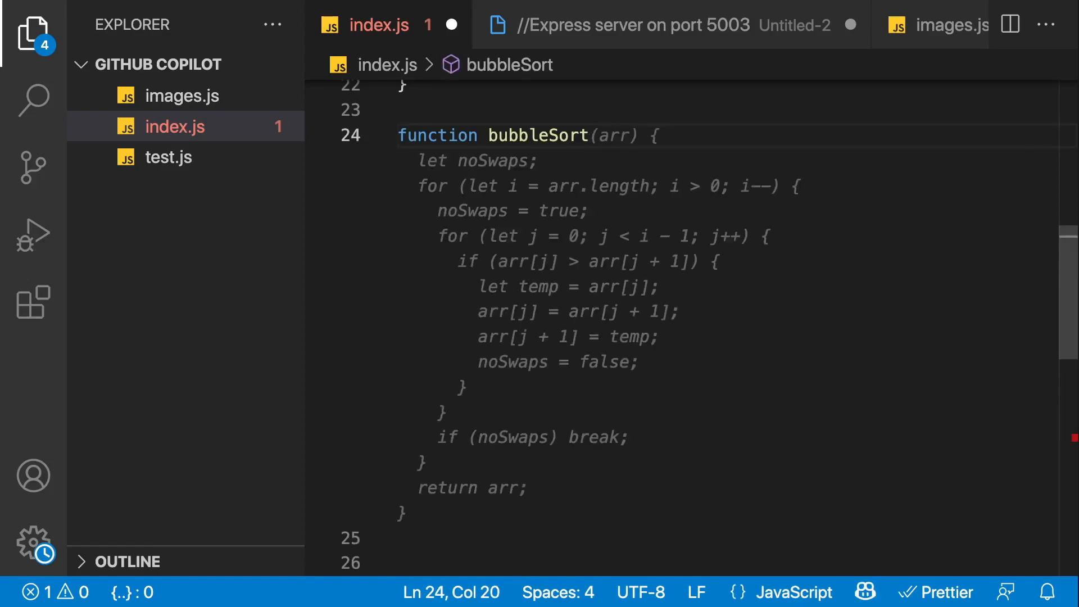
{"action": "mouse_move", "coordinate": [605, 135]}
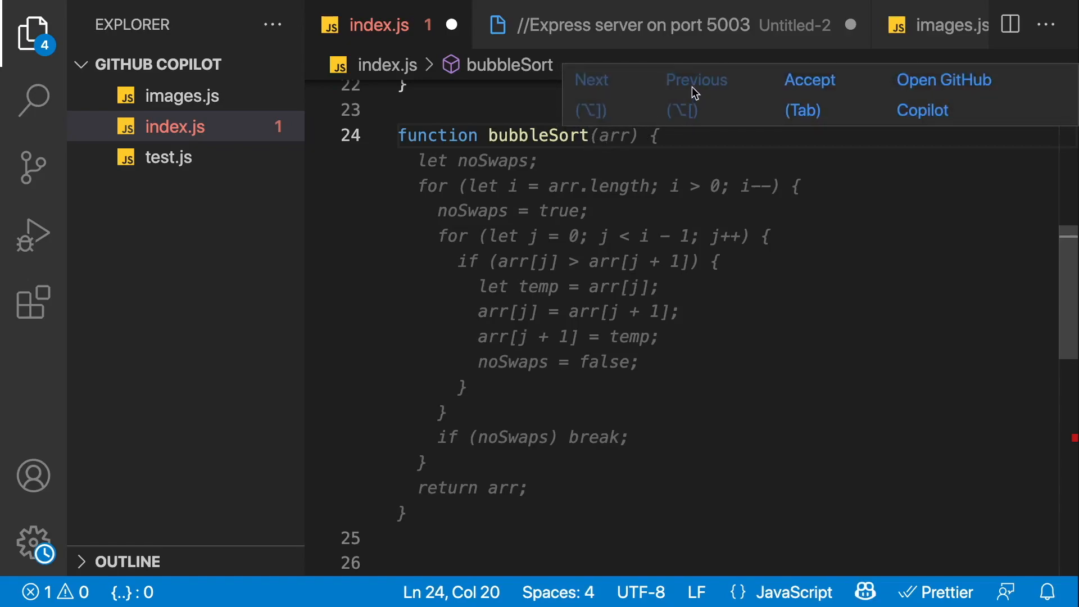
{"action": "mouse_move", "coordinate": [922, 104]}
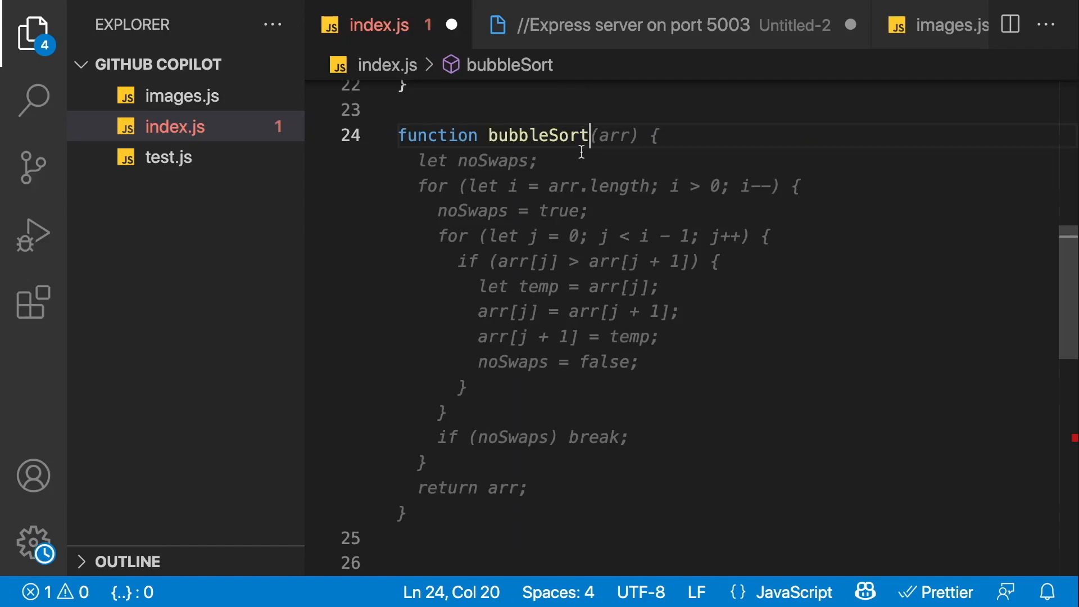
Step: Type 'function shortestPath' to review Copilot's suggestion, then clear the line
{"action": "type", "text": "shorte"}
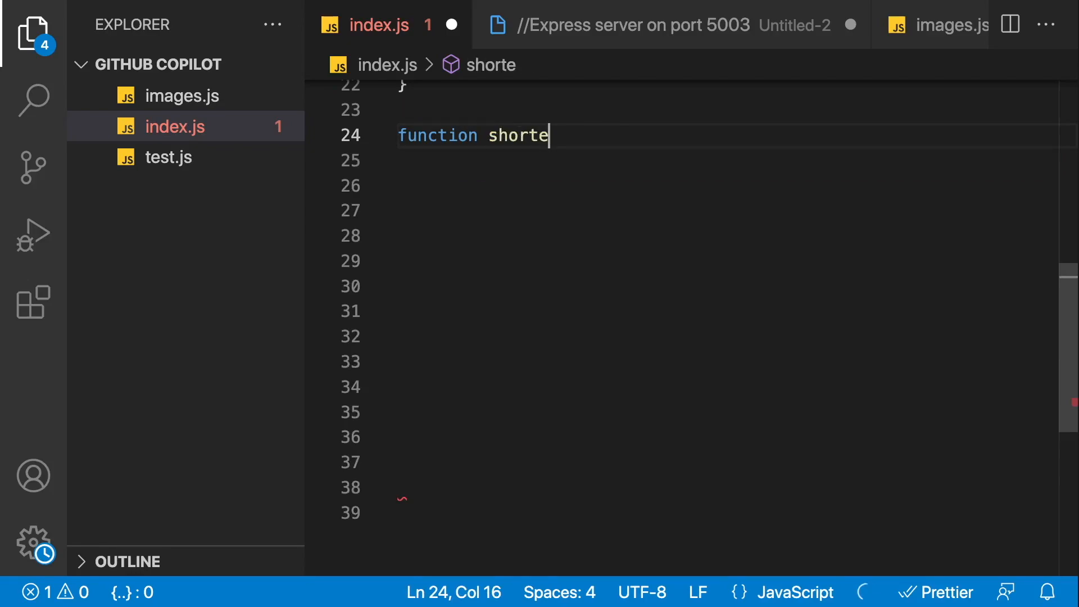
{"action": "type", "text": "stPath"}
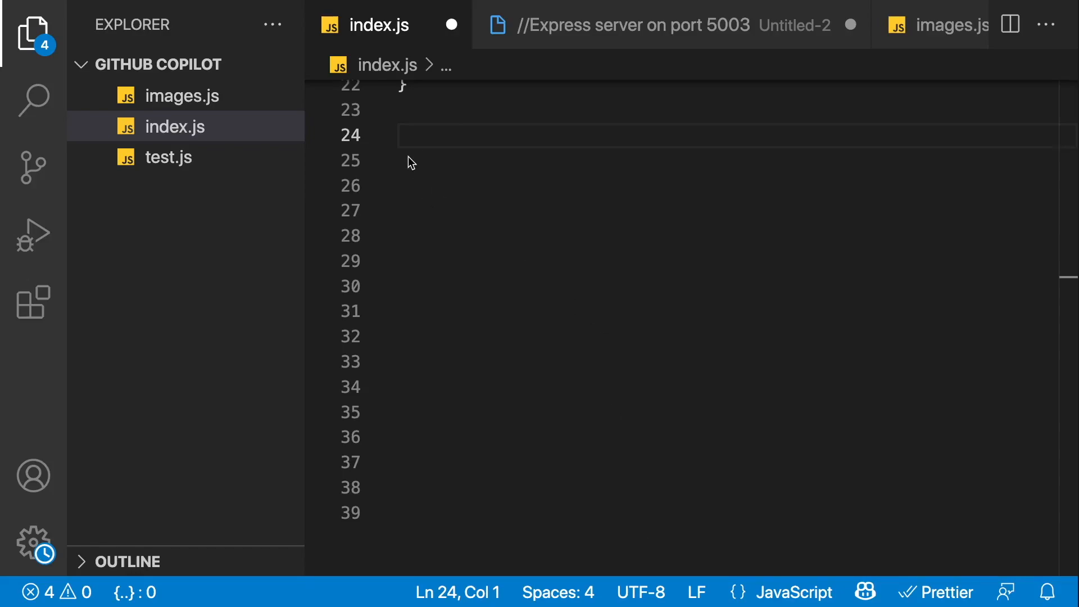
{"action": "type", "text": "function validateEmail"}
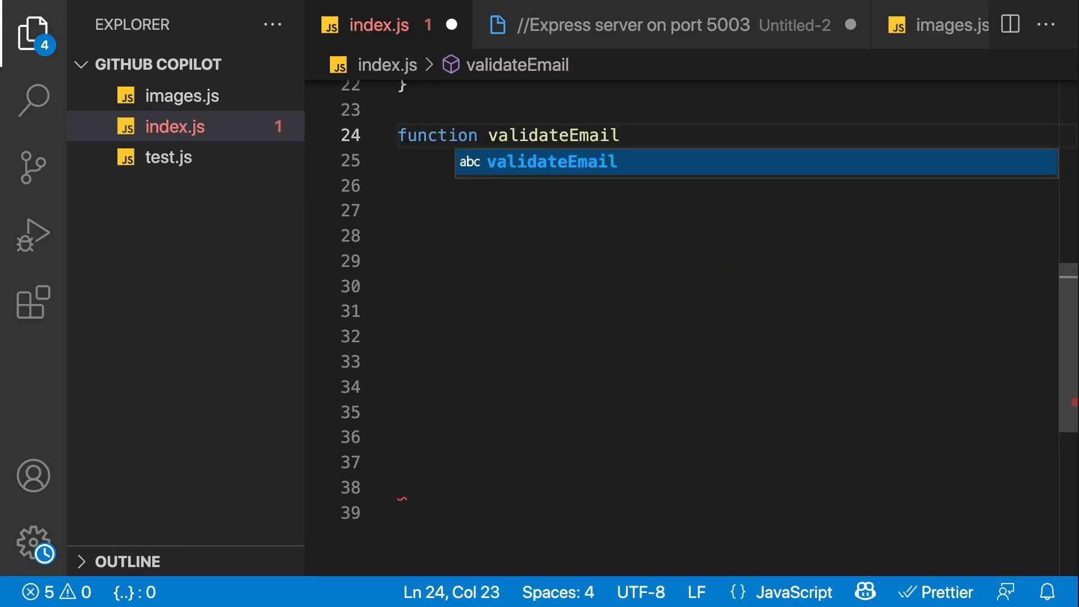
{"action": "type", "text": "()"}
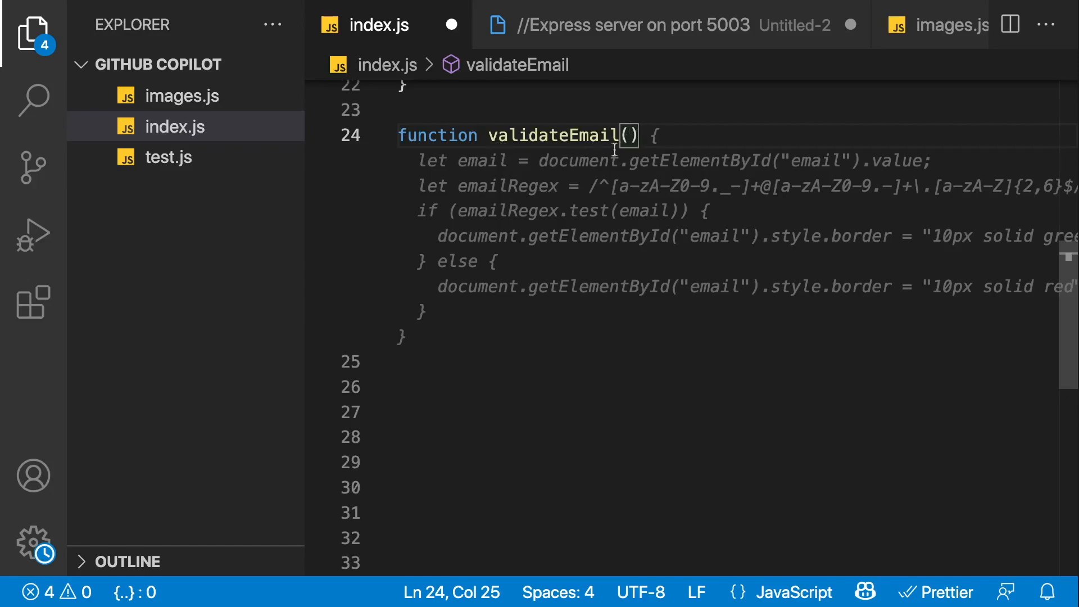
{"action": "key", "text": "Backspace"}
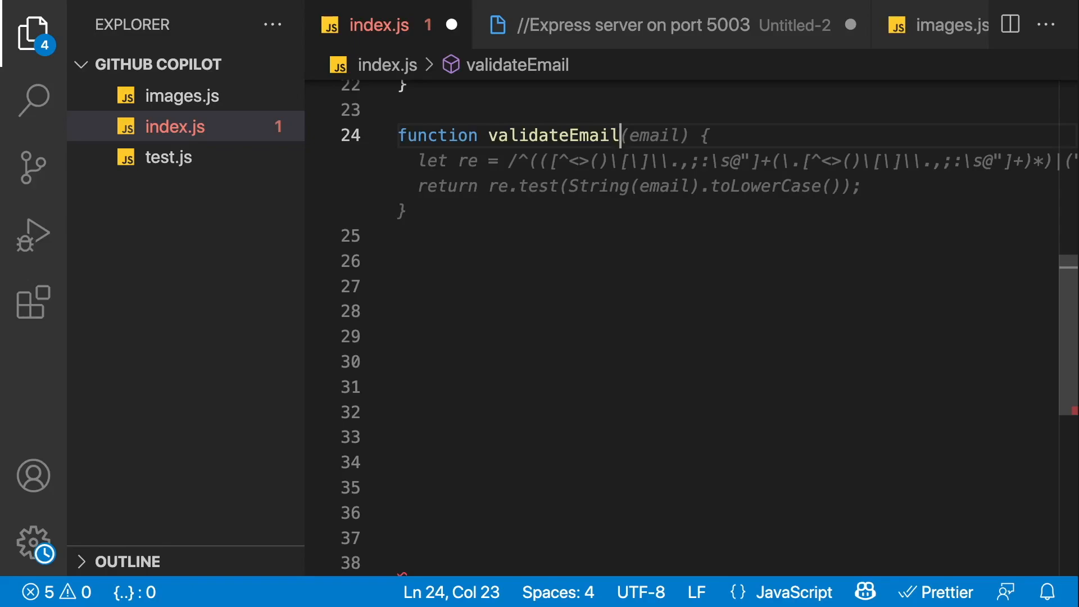
{"action": "left_click_drag", "start_coordinate": [619, 135], "coordinate": [398, 135]}
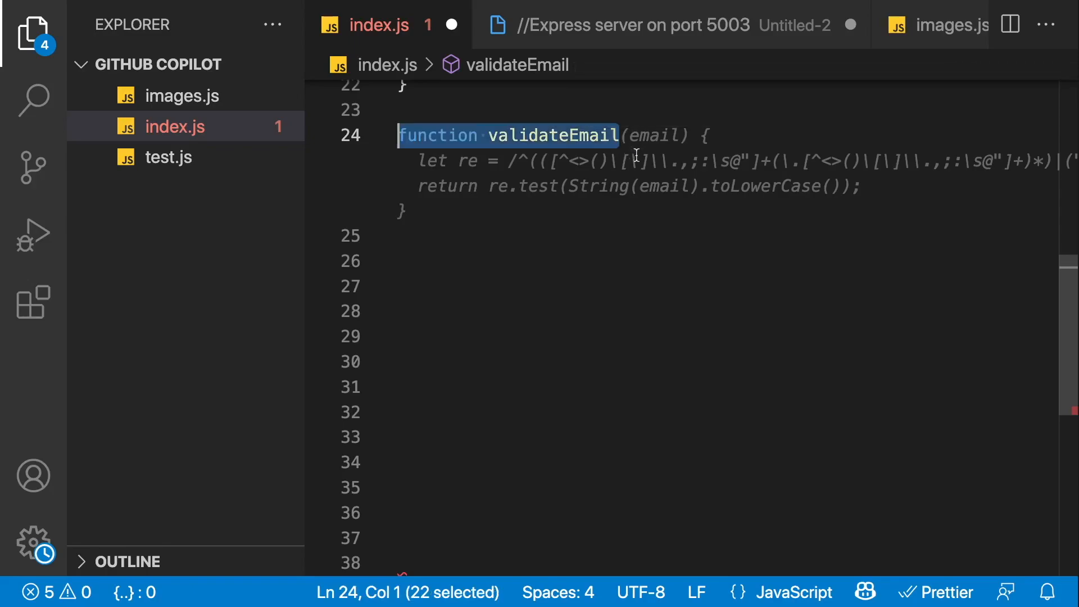
{"action": "key", "text": "Delete"}
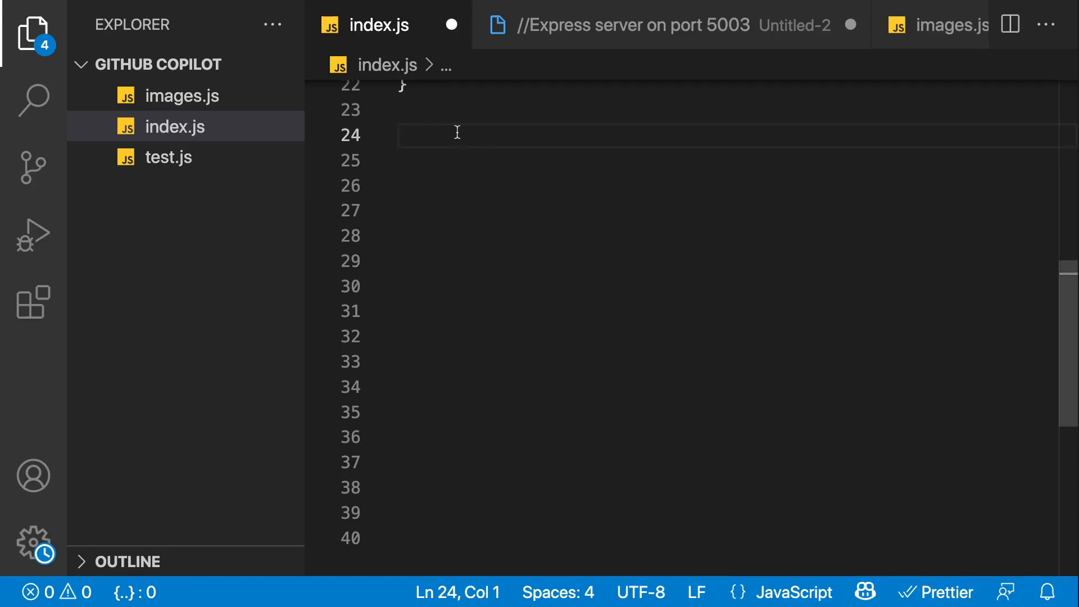
Step: Start 'function spriteCollisionDetection' and take Copilot's bounding-rectangle collision check for two sprites
{"action": "type", "text": "fu"}
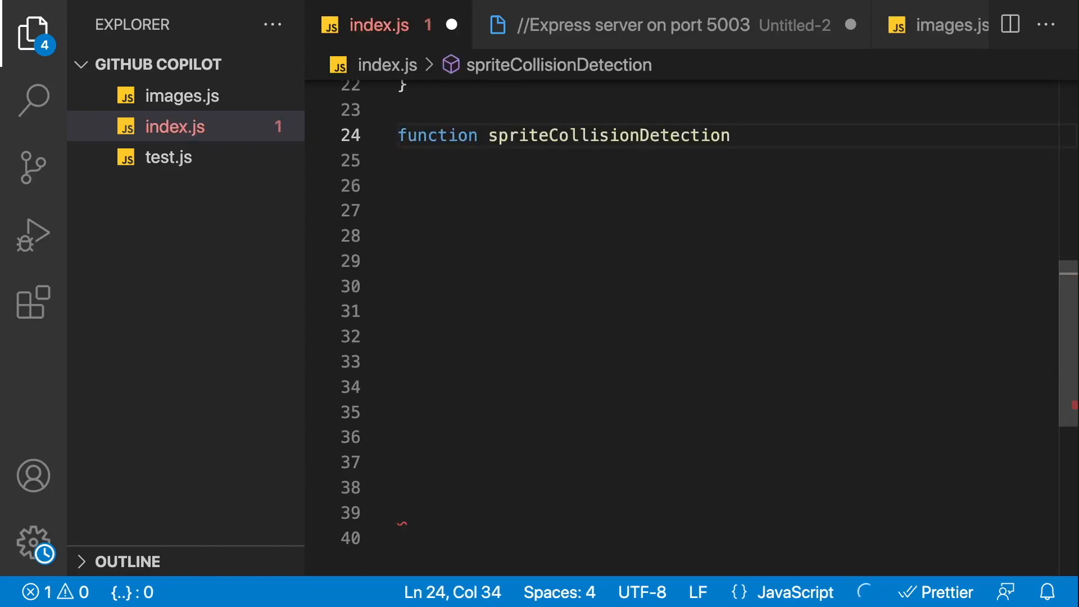
{"action": "key", "text": "Tab"}
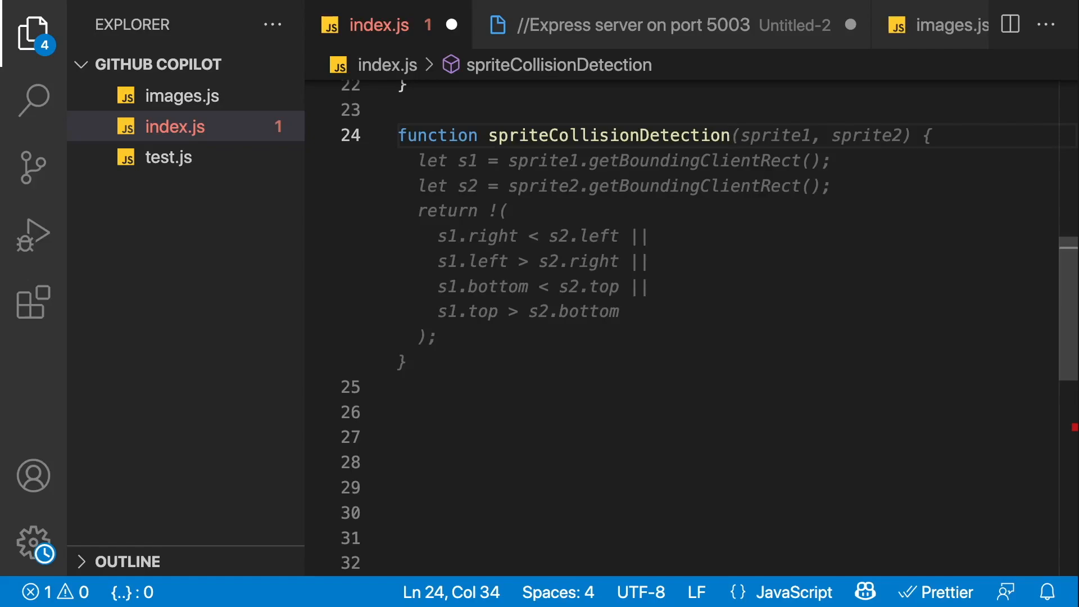
{"action": "left_click", "coordinate": [732, 136]}
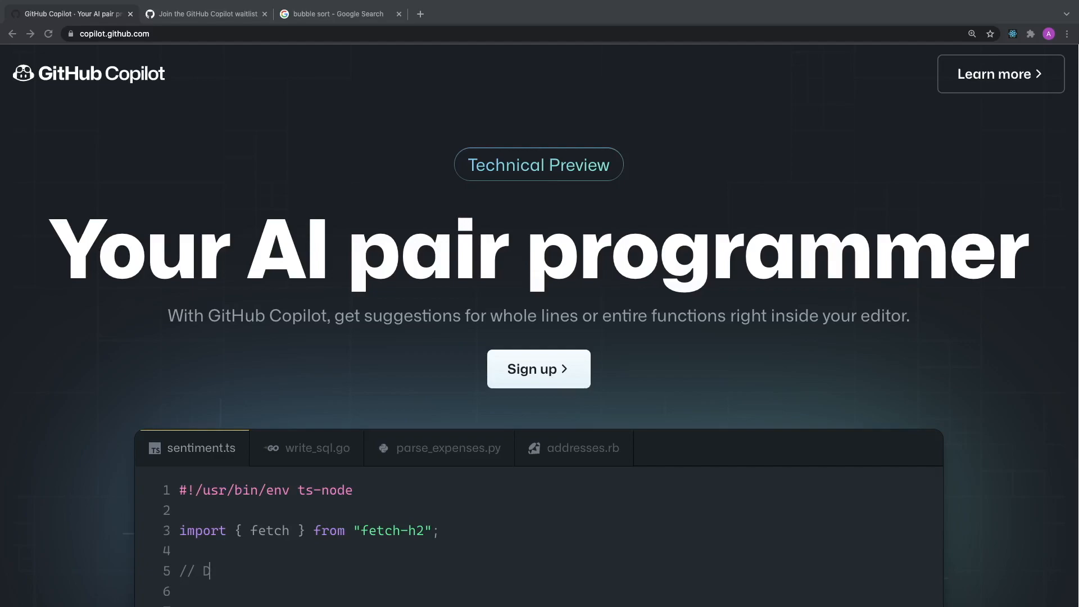
Step: Switch to Chrome showing the GitHub Copilot 'Your AI pair programmer' landing page
{"action": "type", "text": "D"}
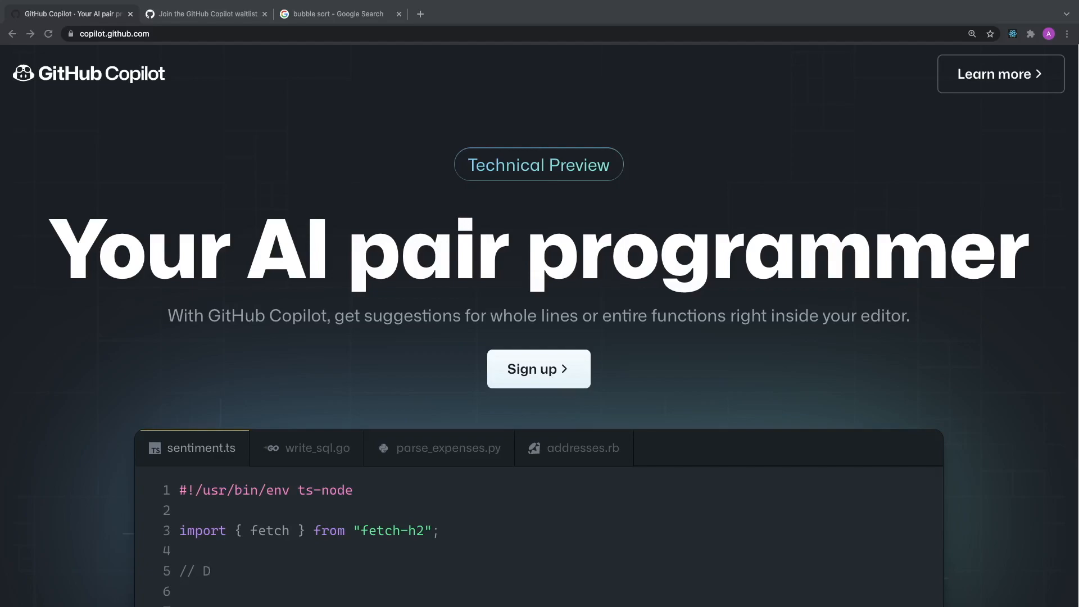